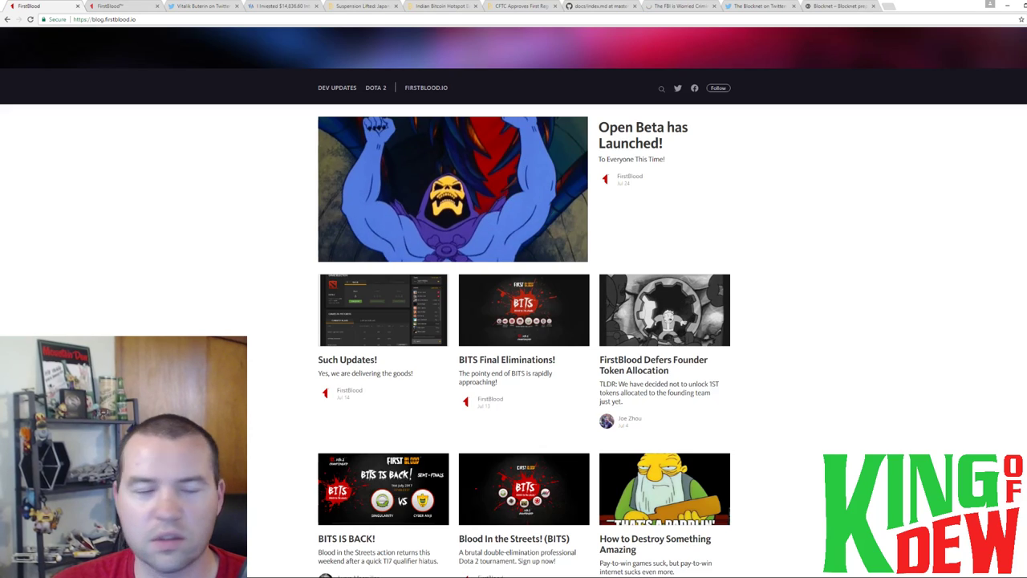
mouse_move(206, 289)
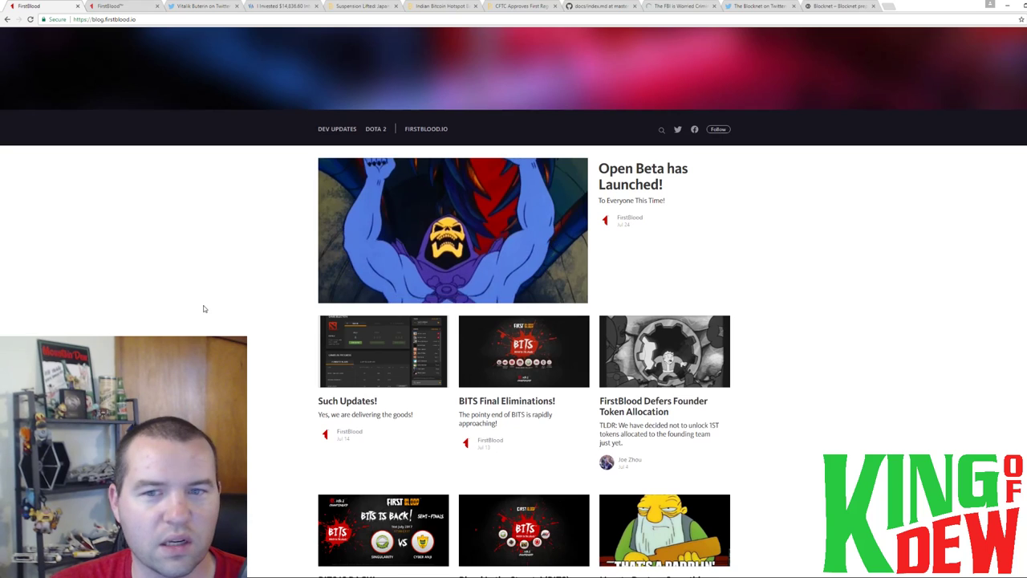
Switch to the firstblood.io home page showing 'Put your money where your mouse is'.
scroll("up", 3)
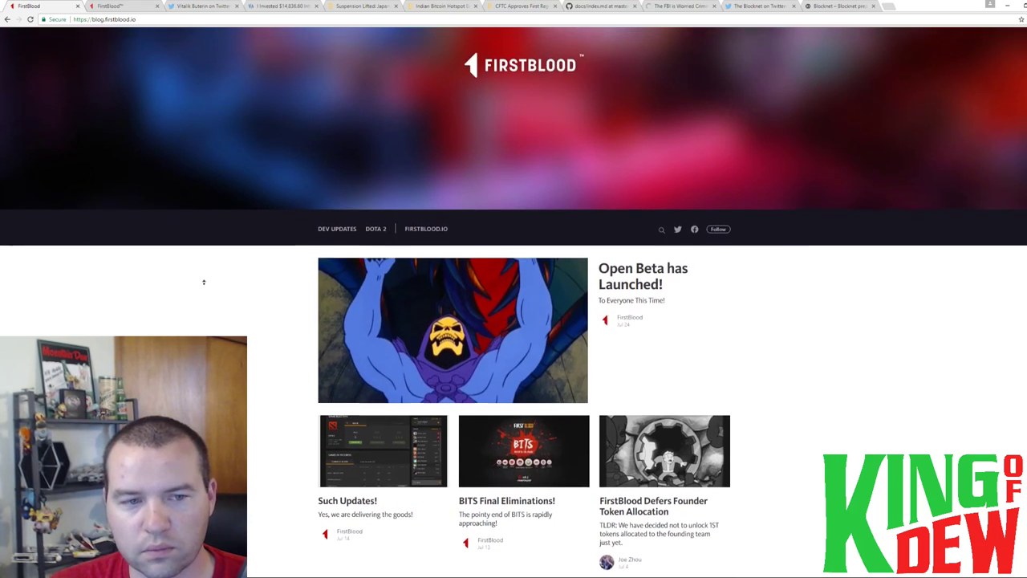
scroll("up", 3)
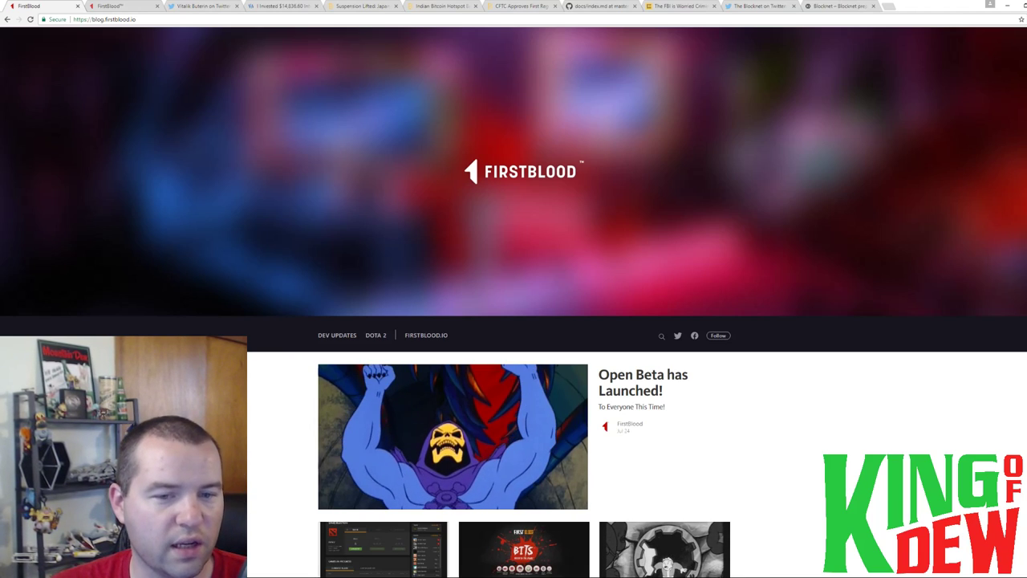
left_click(121, 6)
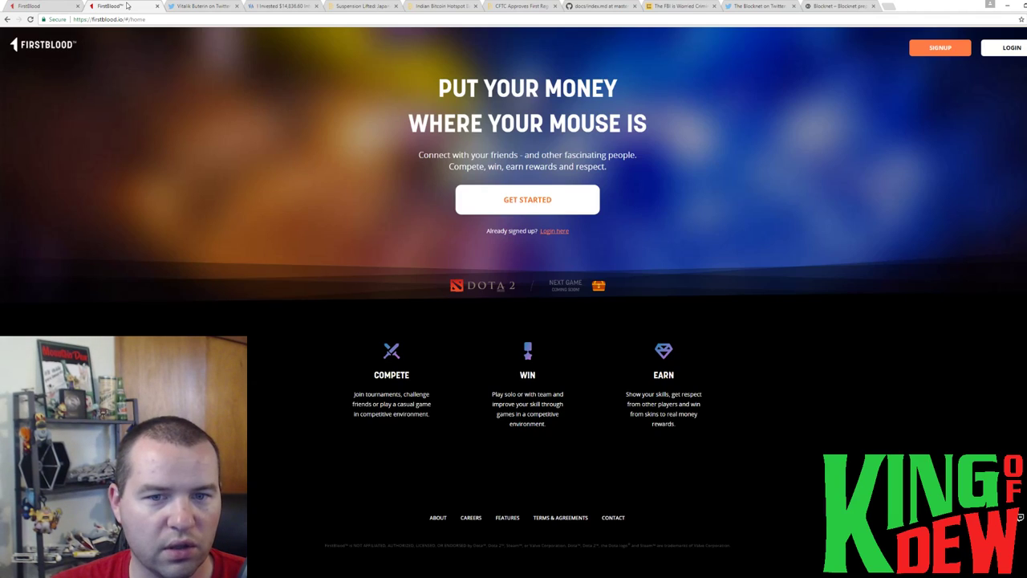
mouse_move(430, 192)
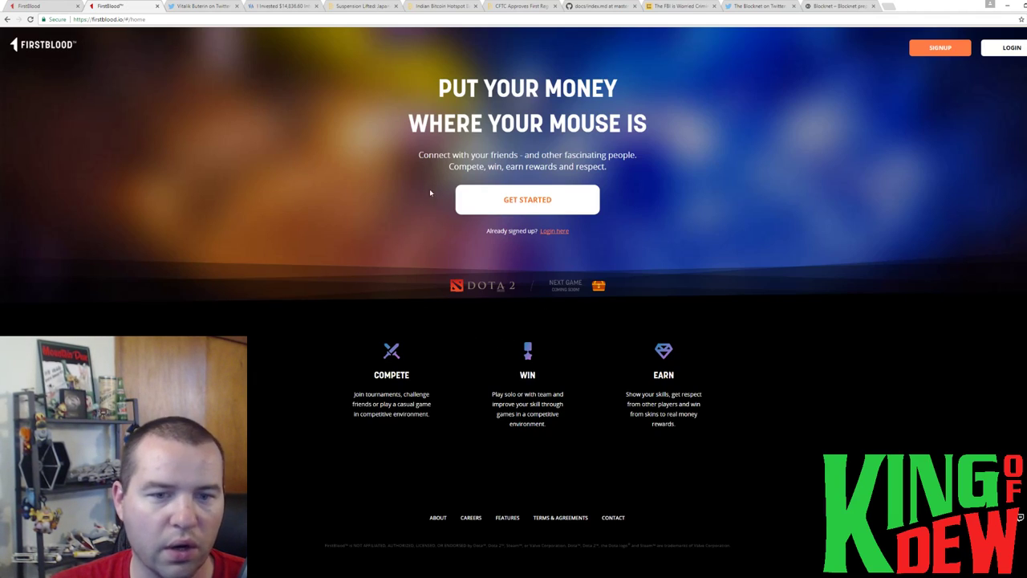
mouse_move(643, 259)
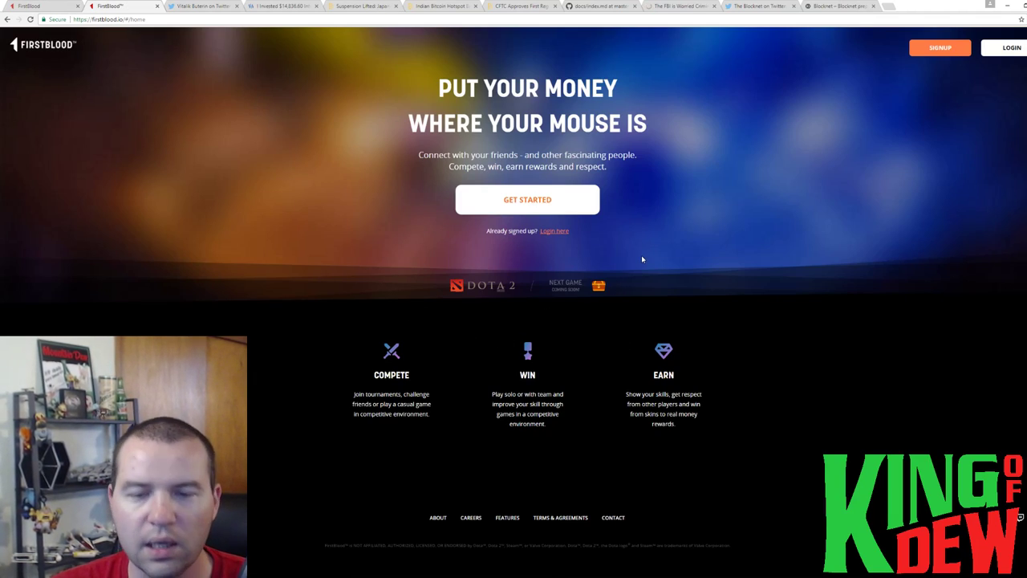
mouse_move(337, 267)
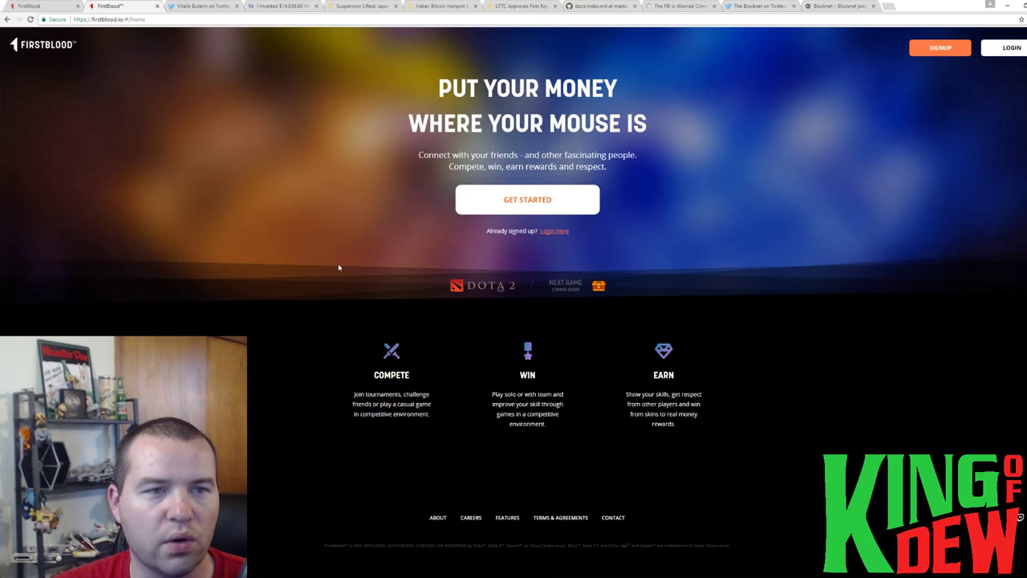
mouse_move(325, 241)
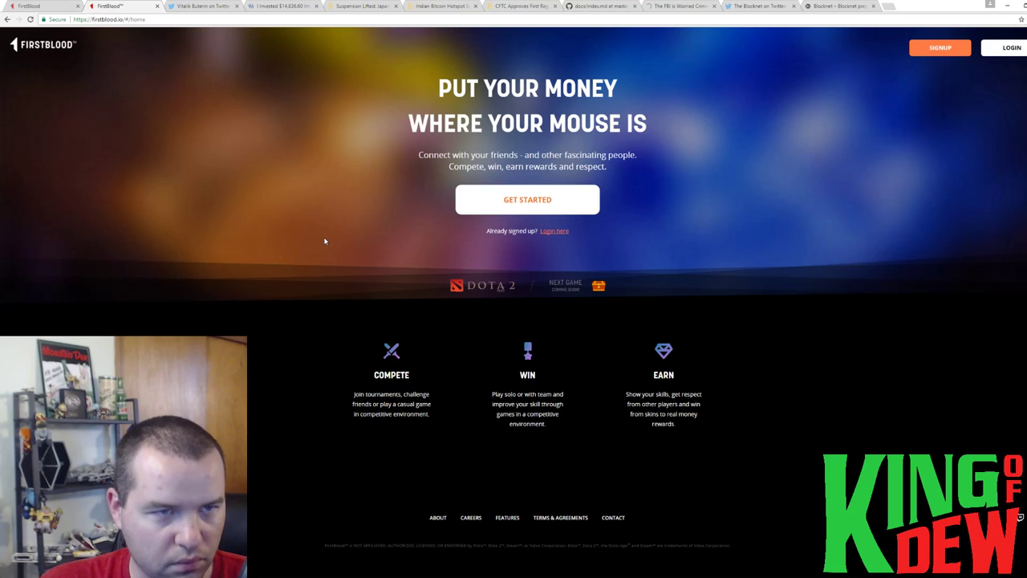
mouse_move(310, 224)
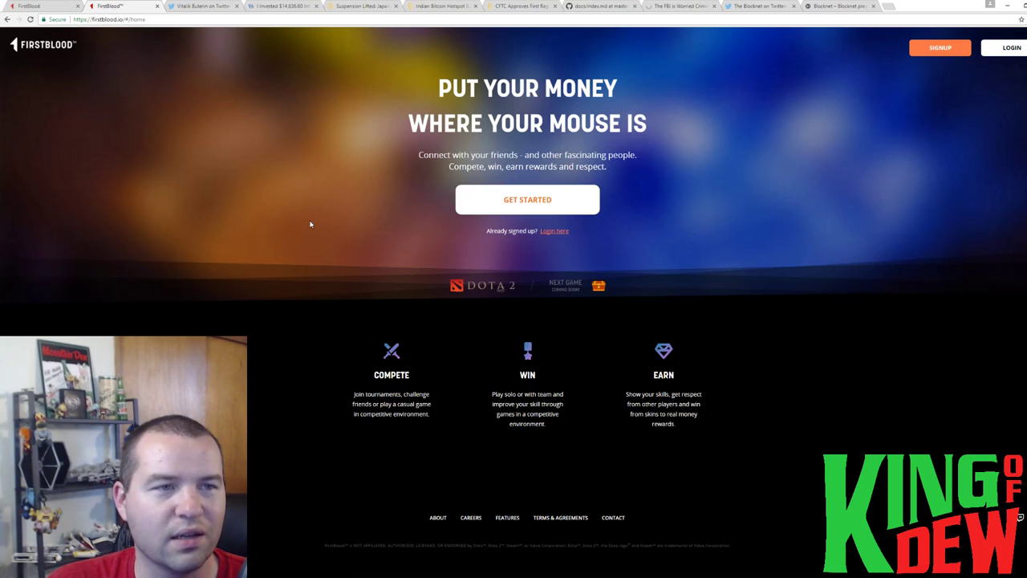
mouse_move(708, 225)
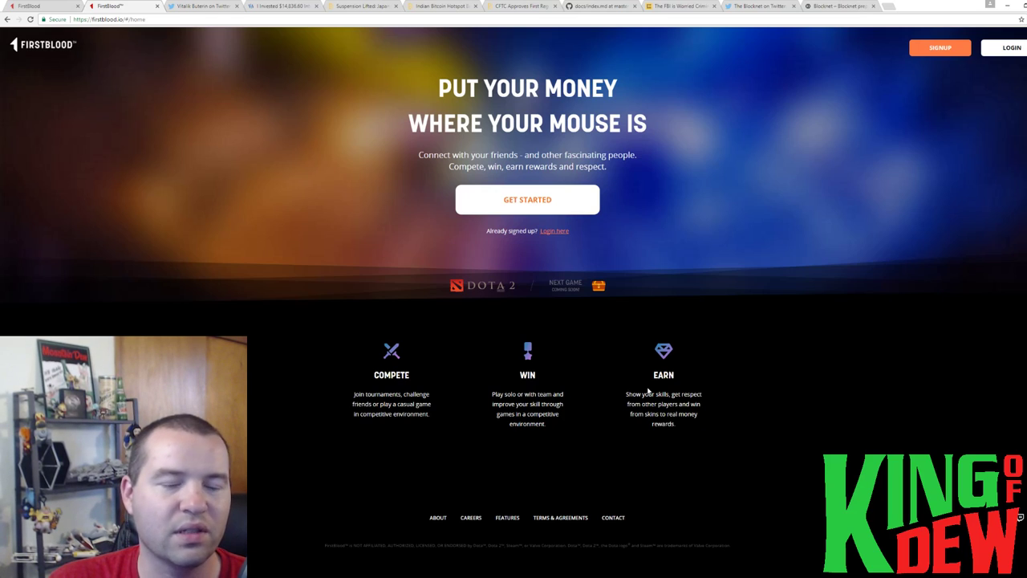
mouse_move(297, 360)
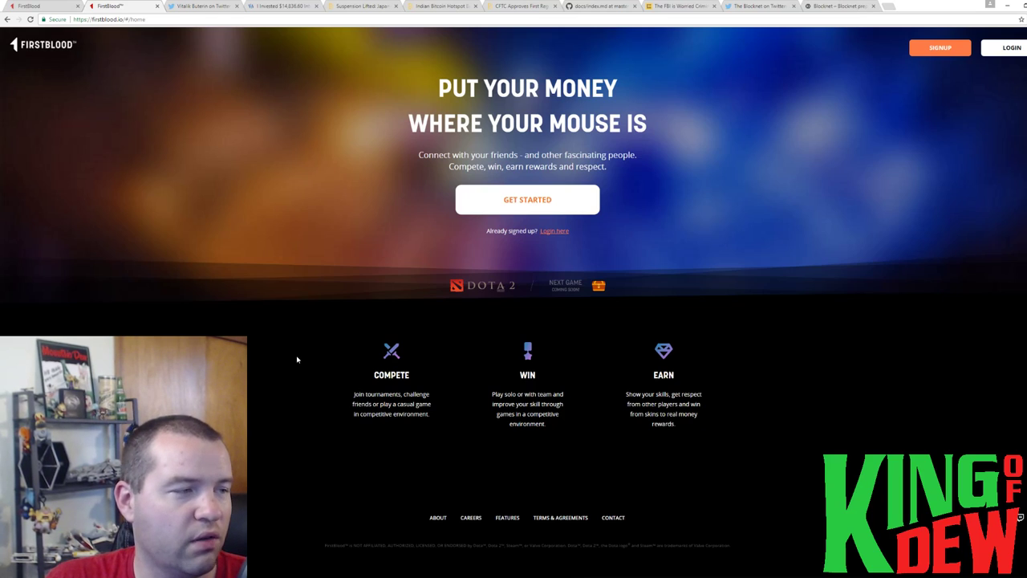
mouse_move(331, 387)
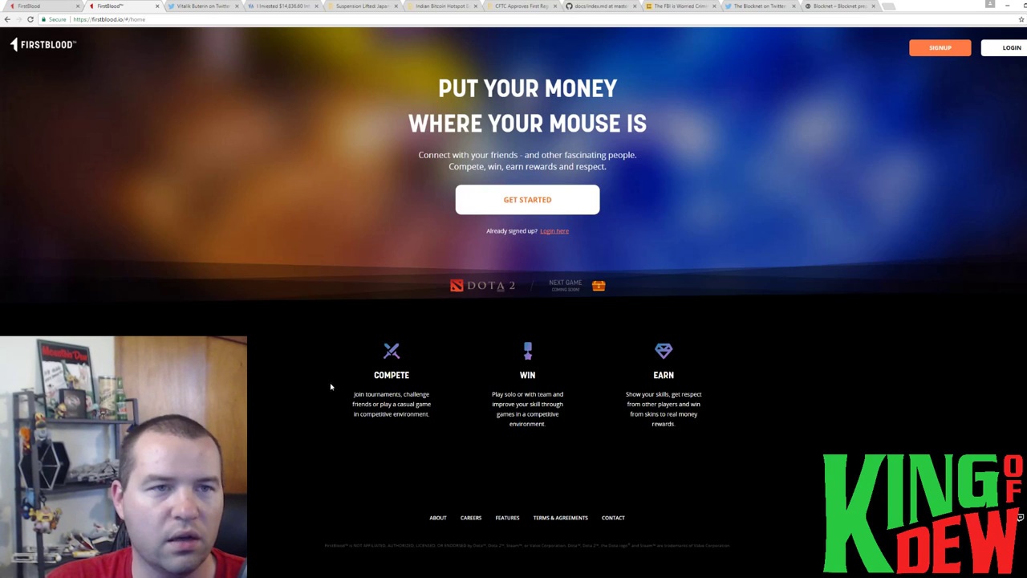
Switch to Vitalik Buterin's 'Crypto is honey badger' tweet and its replies.
left_click(203, 7)
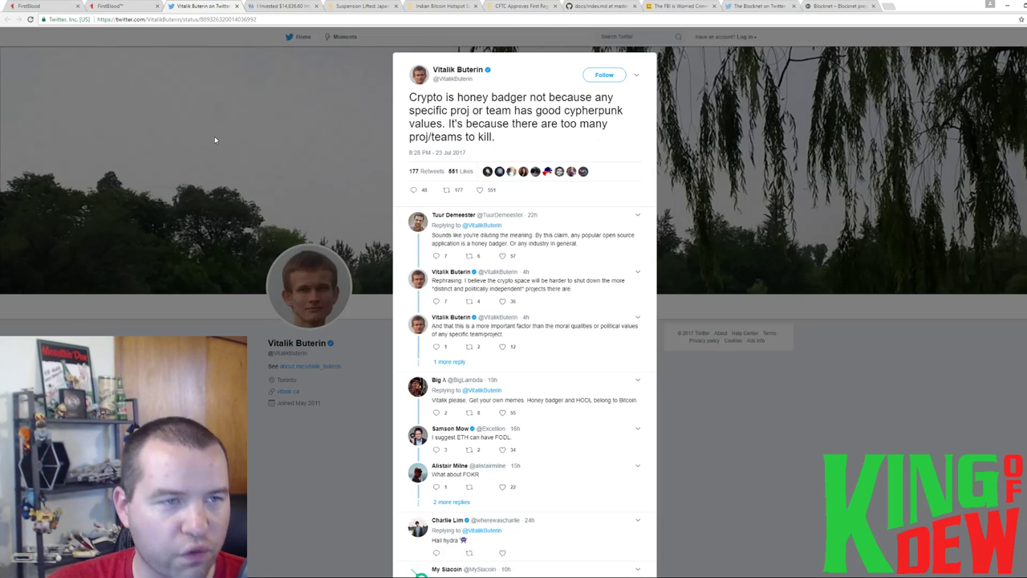
mouse_move(273, 36)
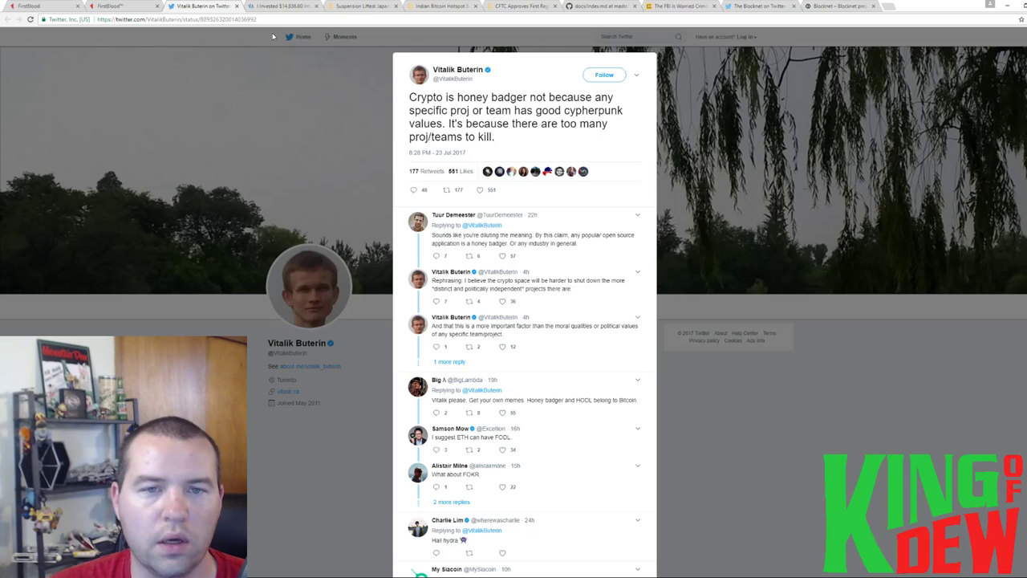
mouse_move(256, 113)
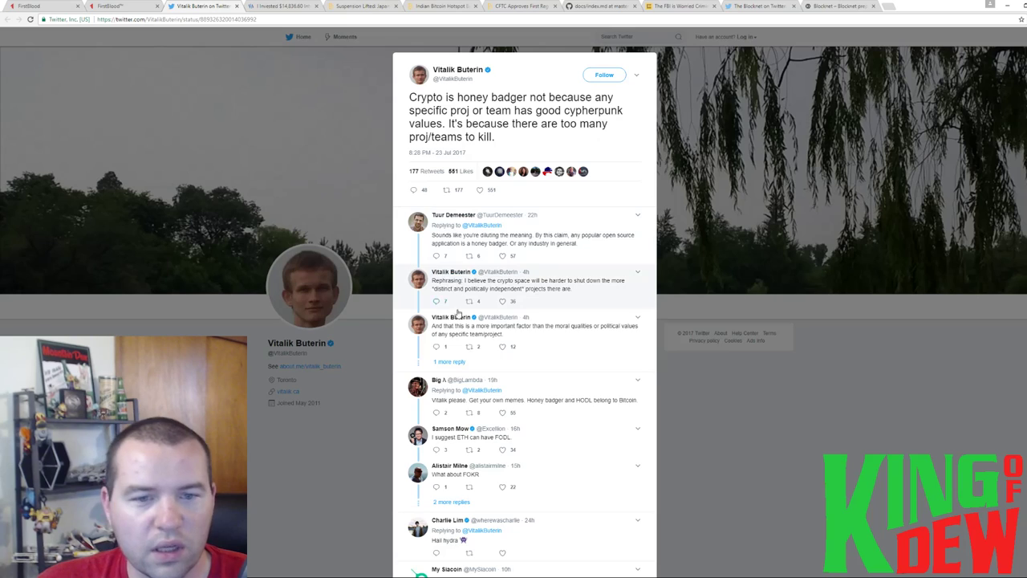
mouse_move(627, 341)
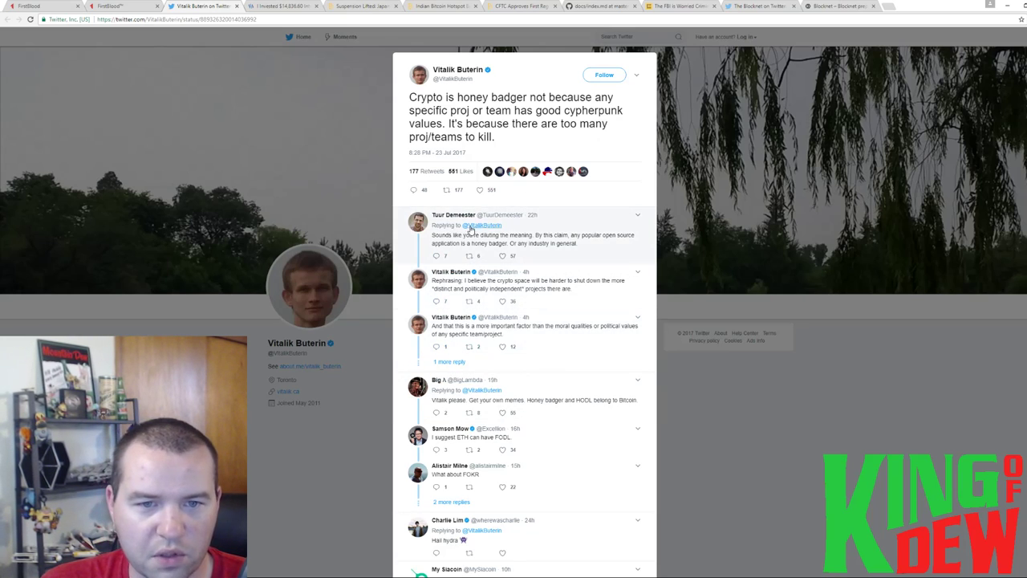
mouse_move(401, 233)
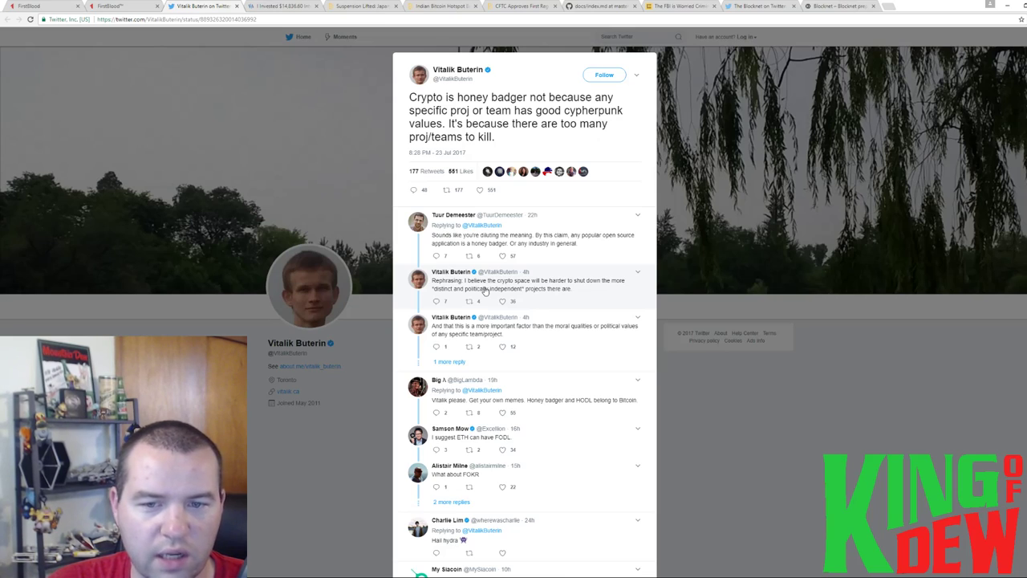
mouse_move(472, 300)
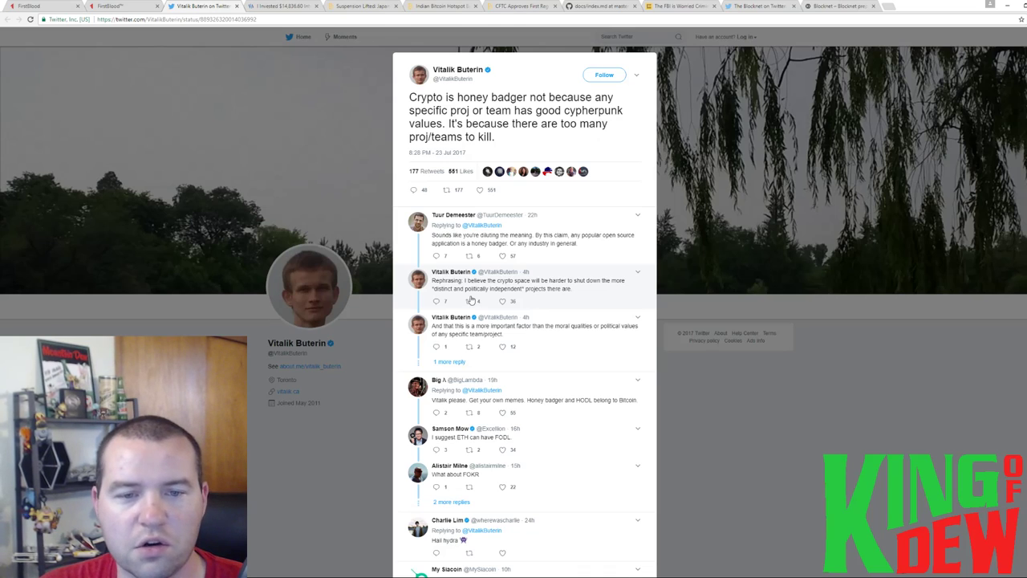
mouse_move(479, 299)
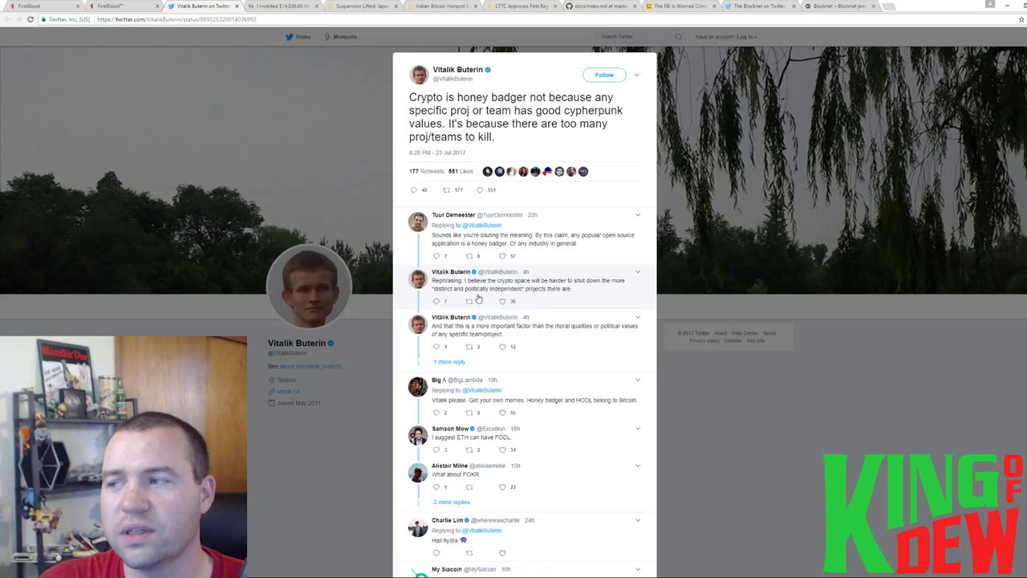
mouse_move(479, 299)
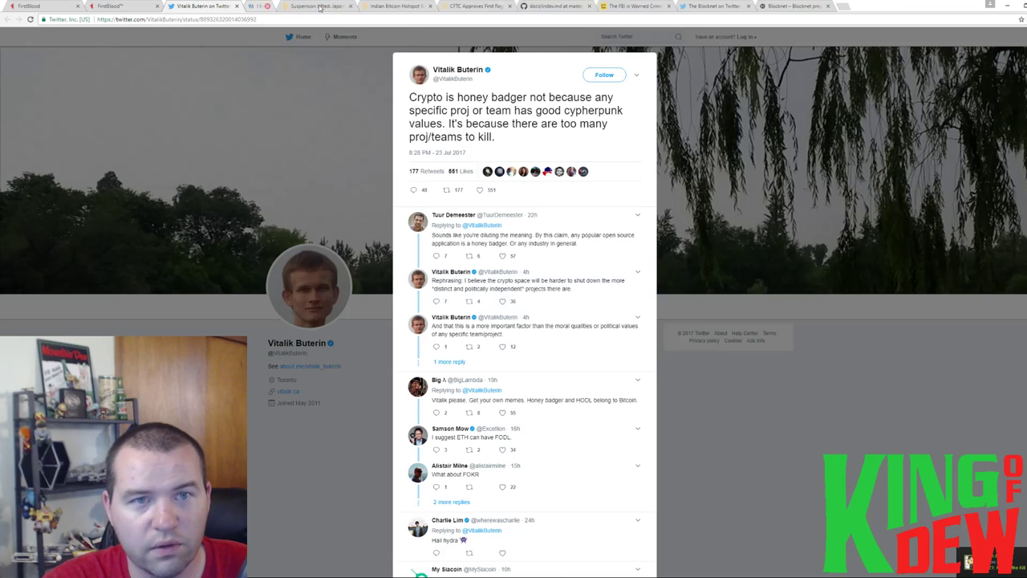
Switch to the Bitcoin.com article on Japanese exchanges' suspension being lifted.
left_click(313, 5)
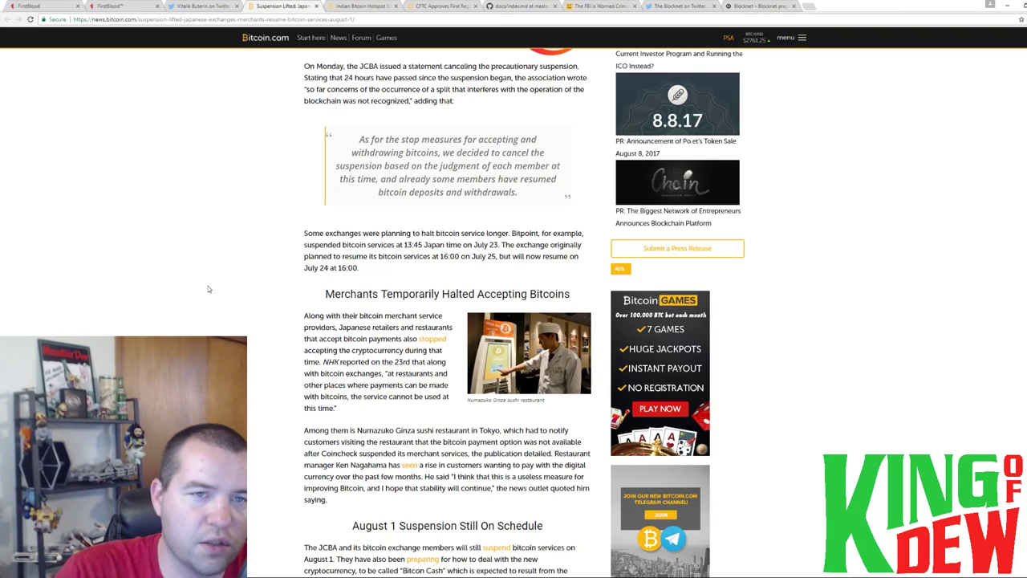
scroll("up", 3)
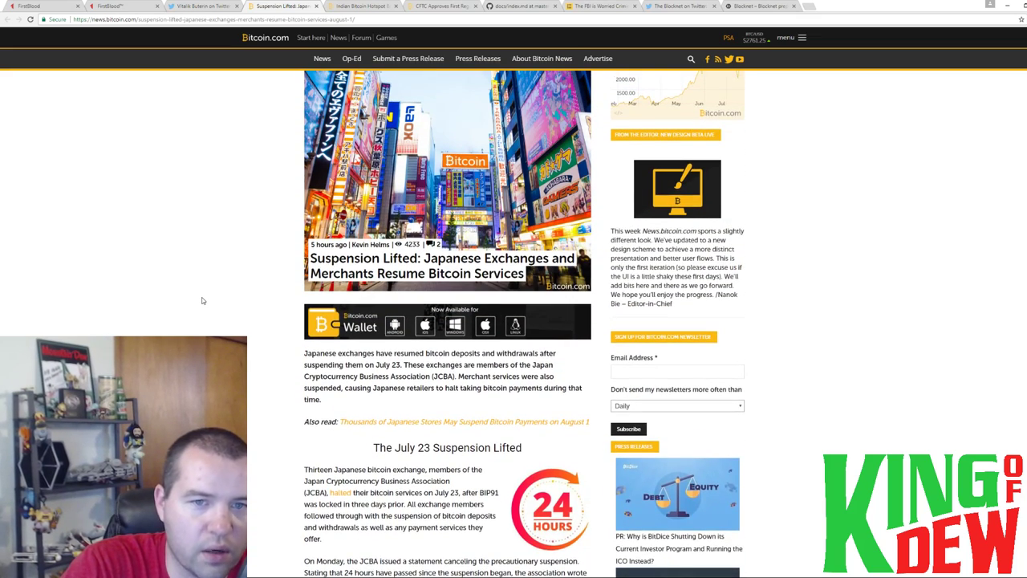
scroll("up", 3)
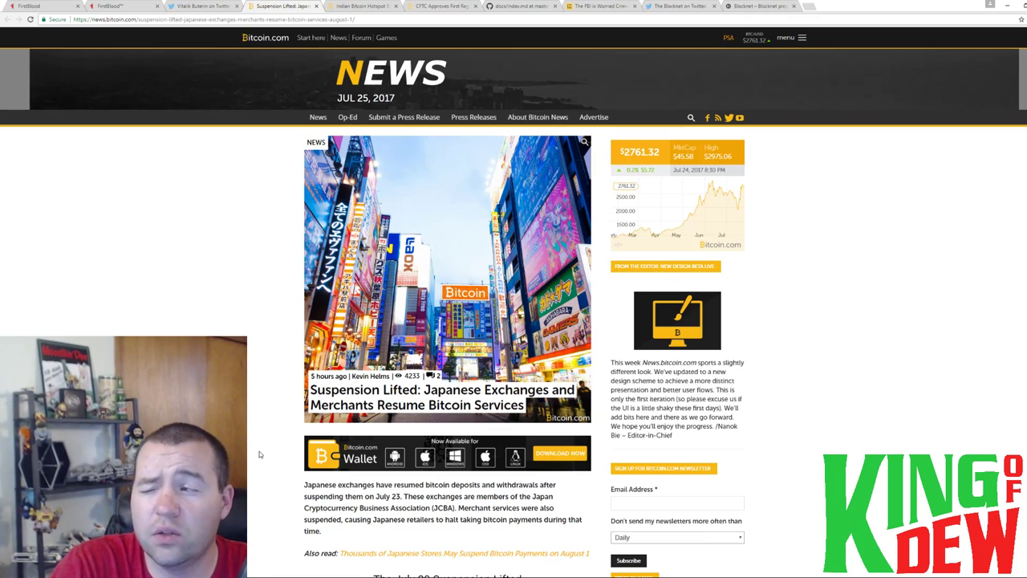
scroll("down", 3)
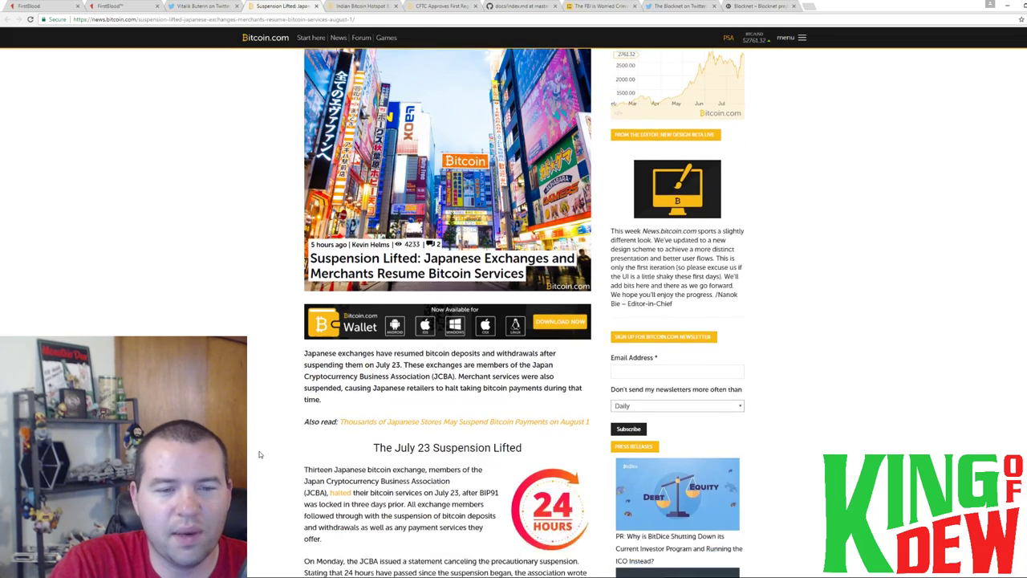
scroll("down", 3)
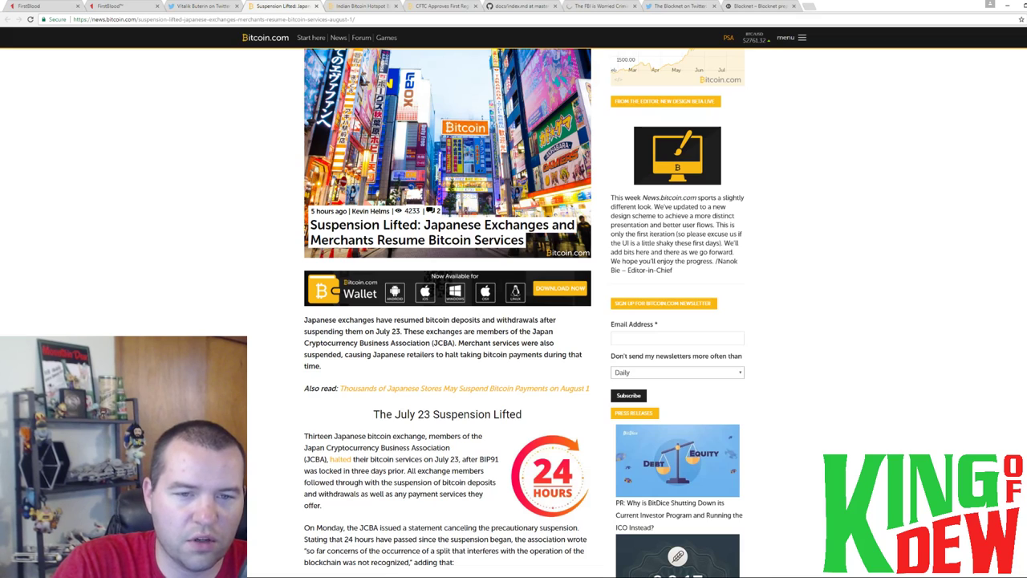
scroll("down", 3)
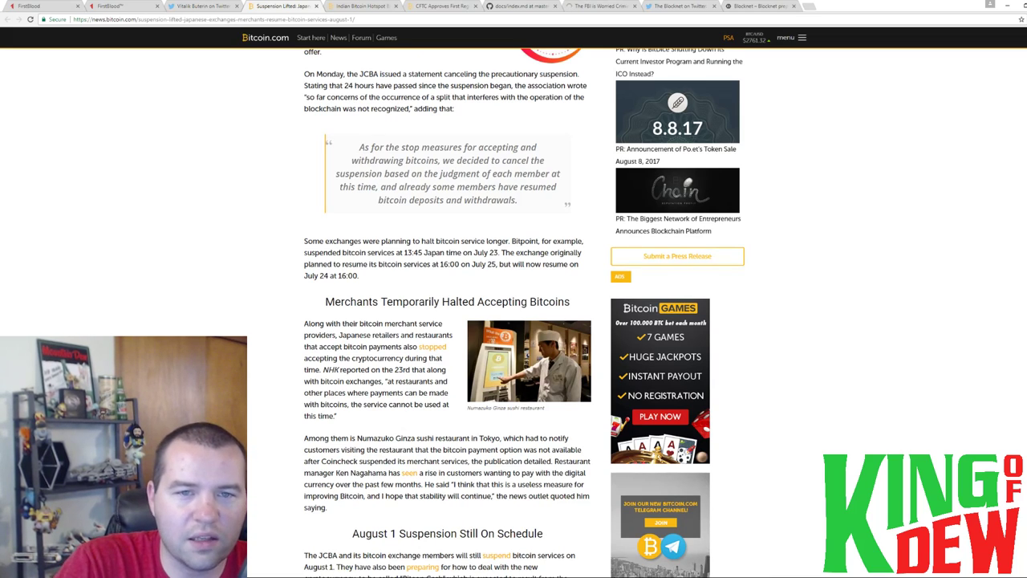
scroll("down", 3)
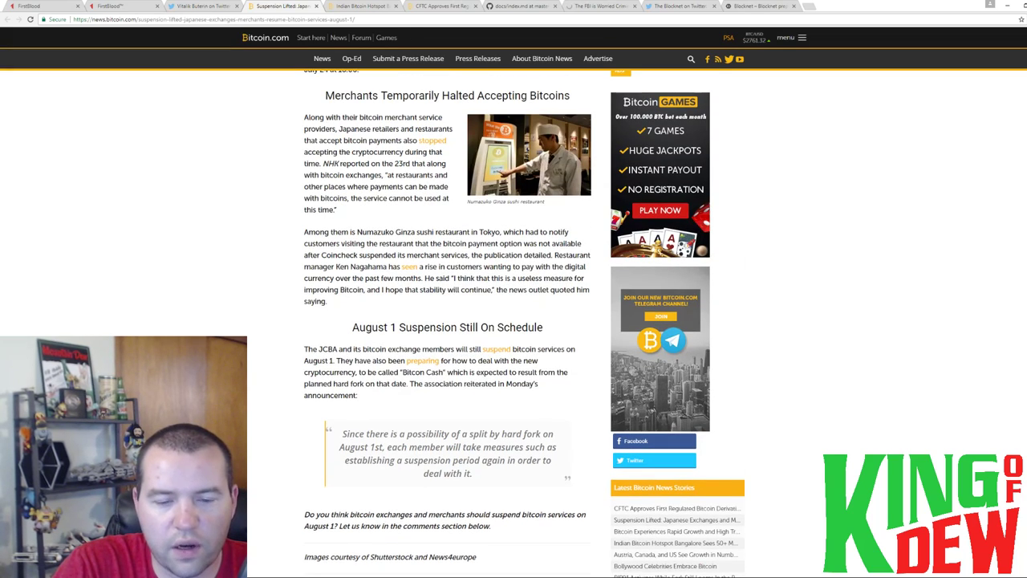
scroll("up", 3)
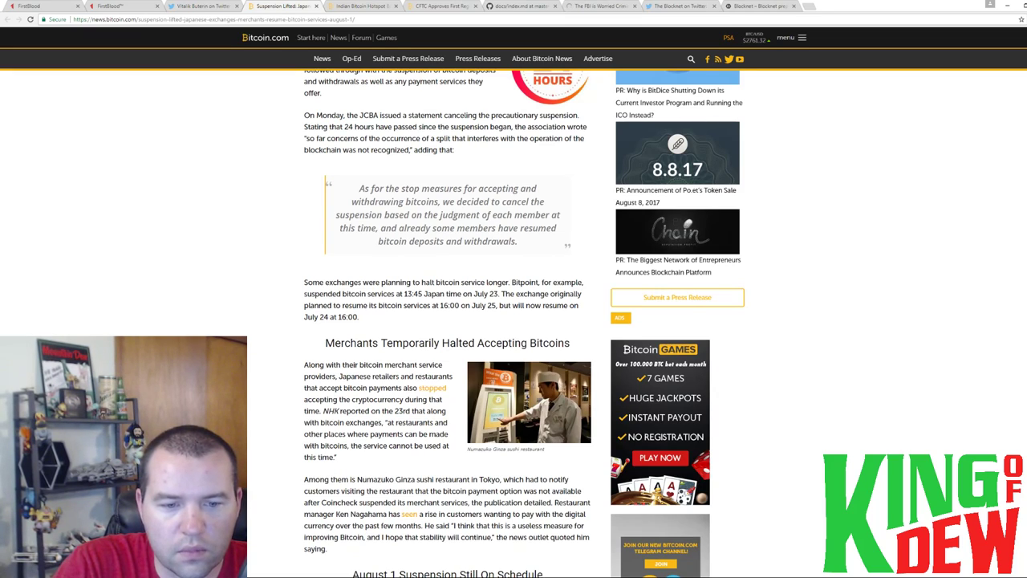
scroll("down", 3)
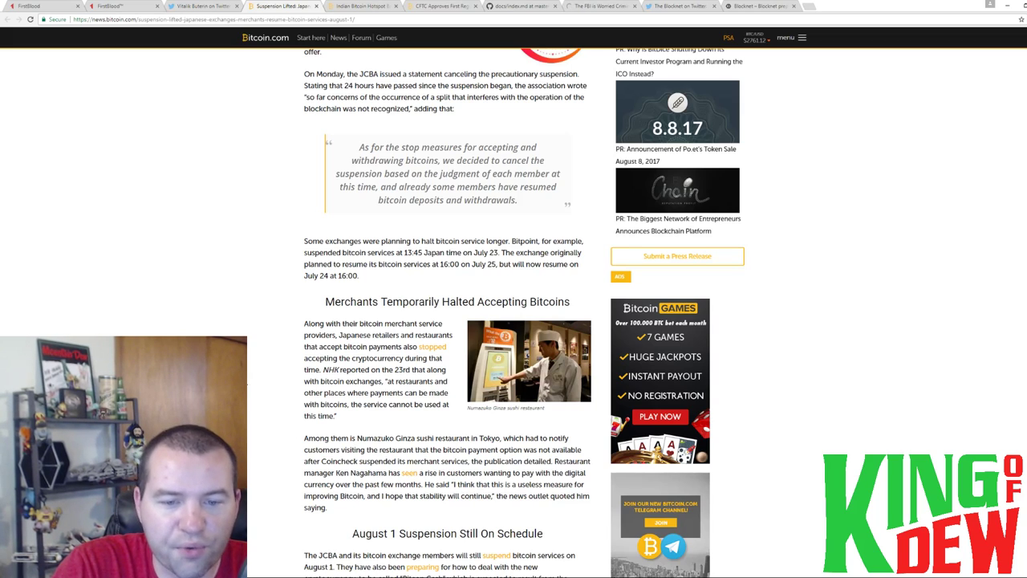
scroll("down", 3)
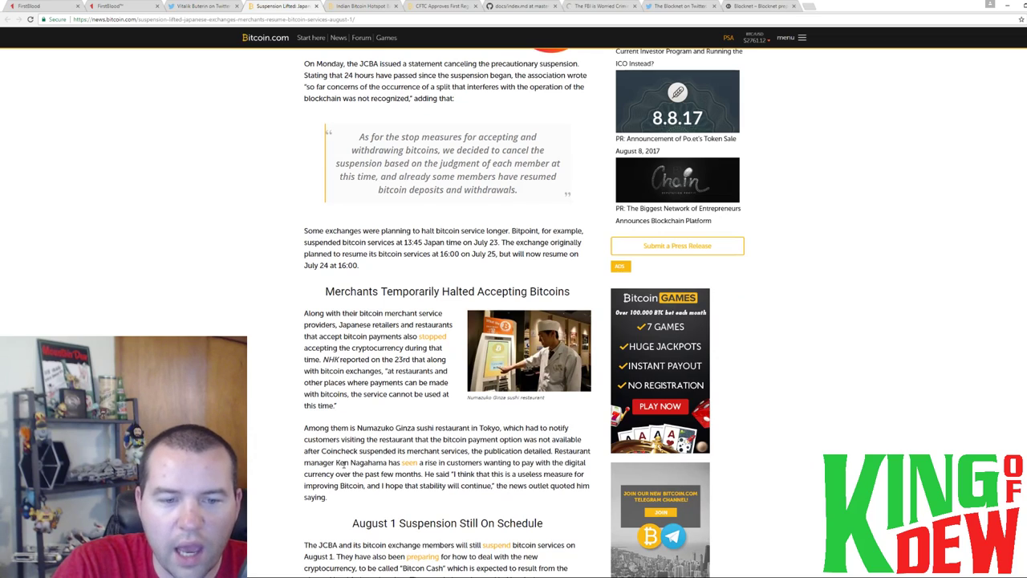
double_click(320, 474)
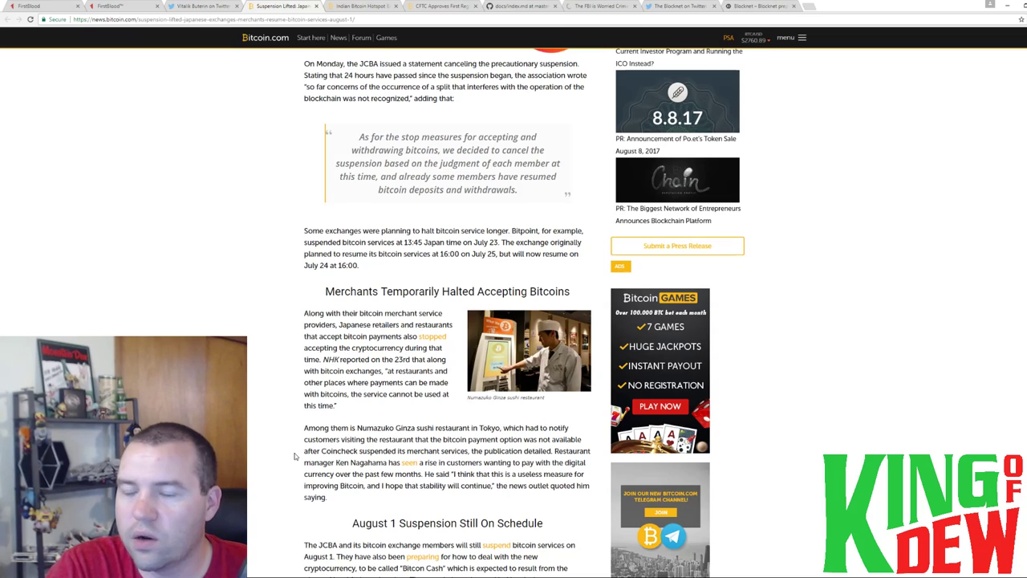
mouse_move(295, 451)
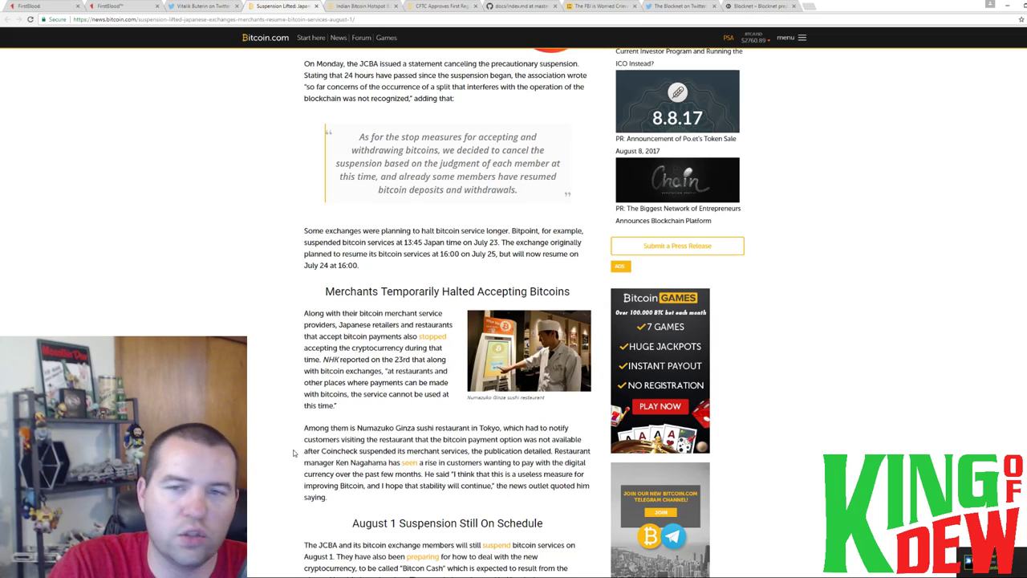
mouse_move(289, 460)
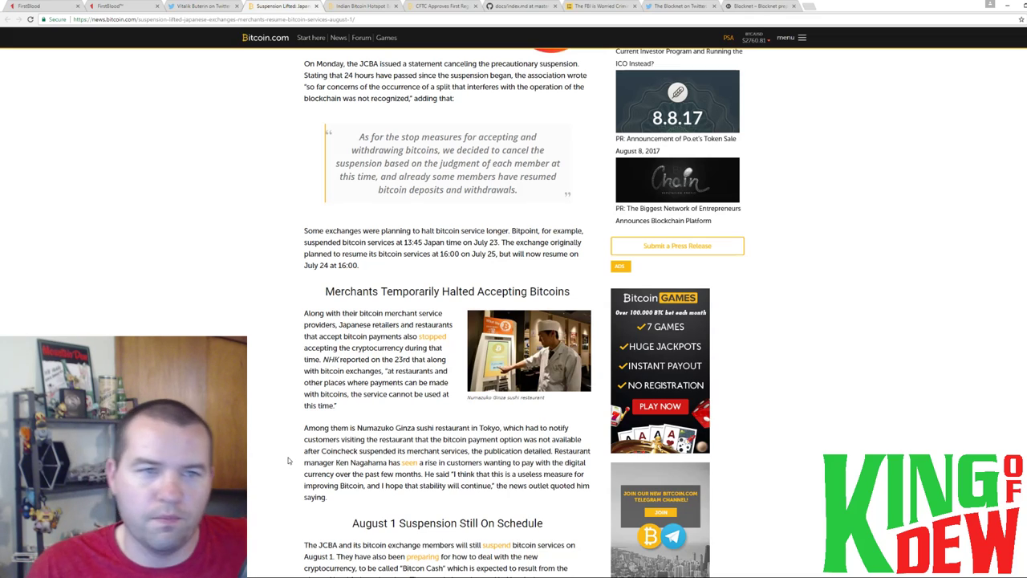
mouse_move(401, 133)
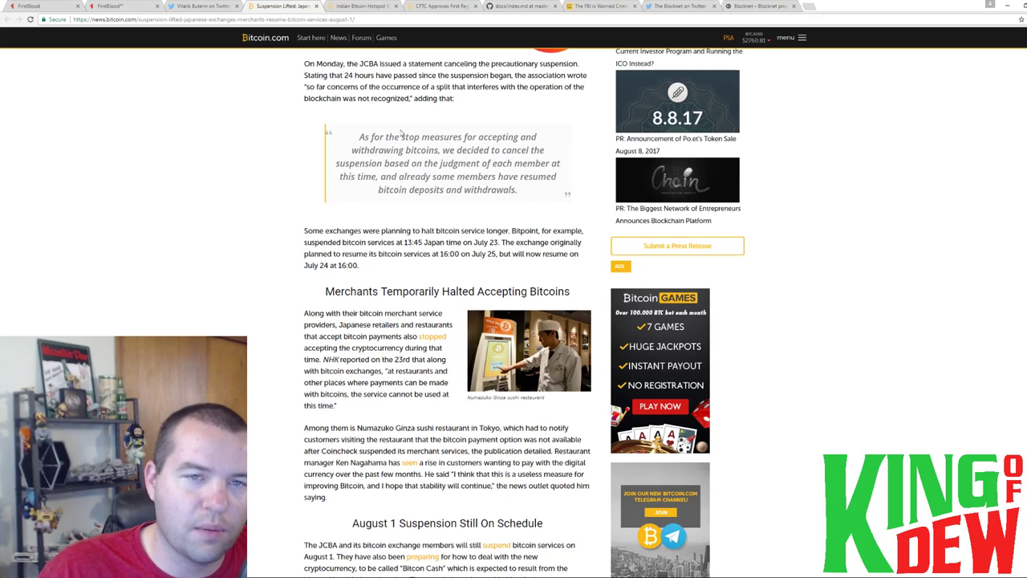
mouse_move(390, 115)
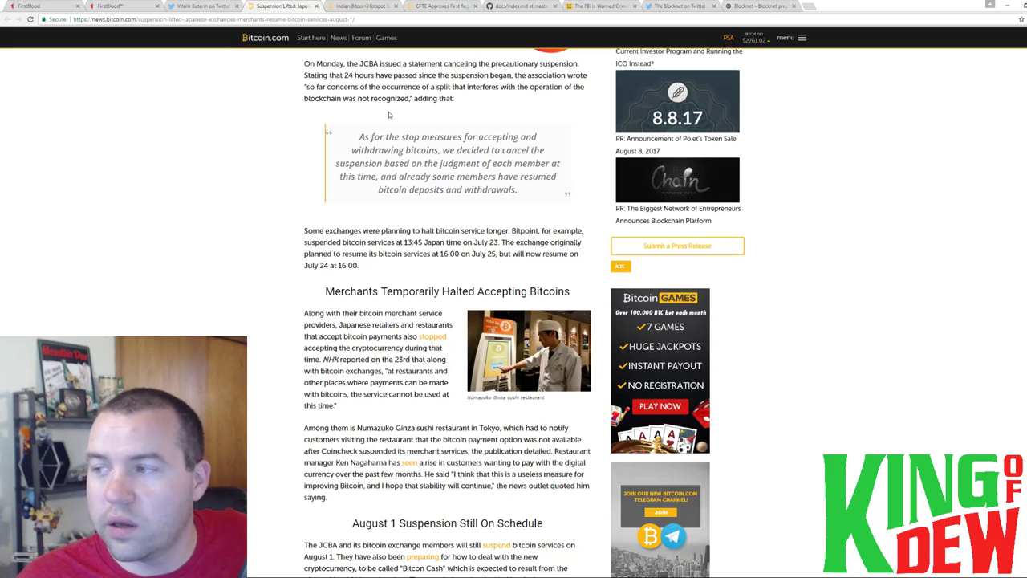
left_click(361, 6)
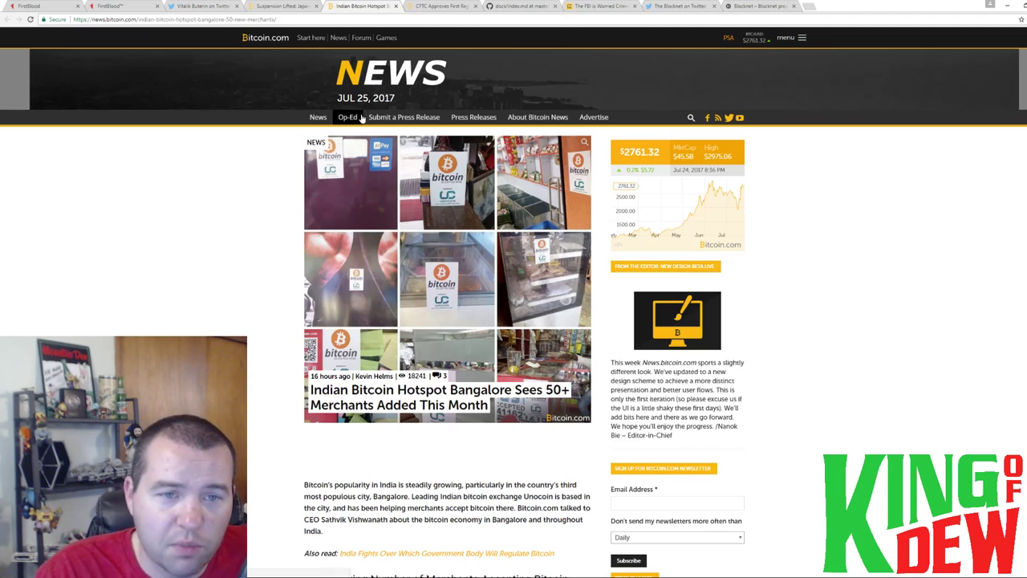
mouse_move(274, 170)
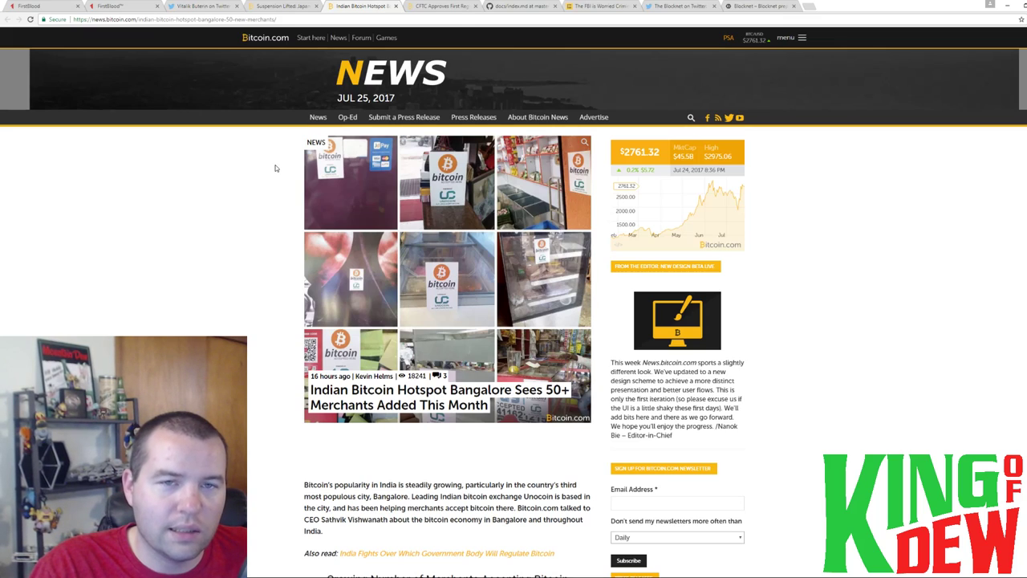
mouse_move(290, 169)
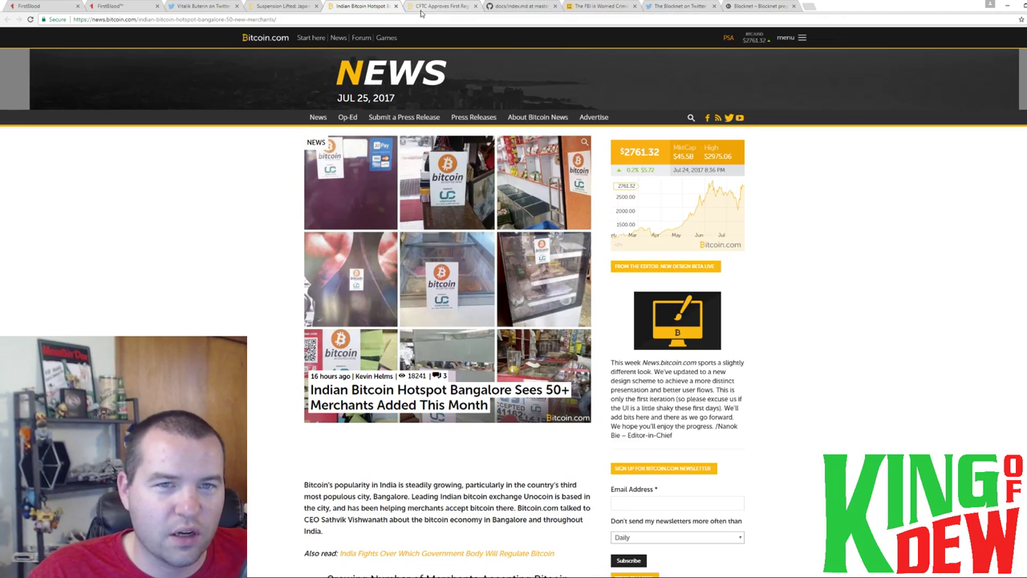
mouse_move(441, 7)
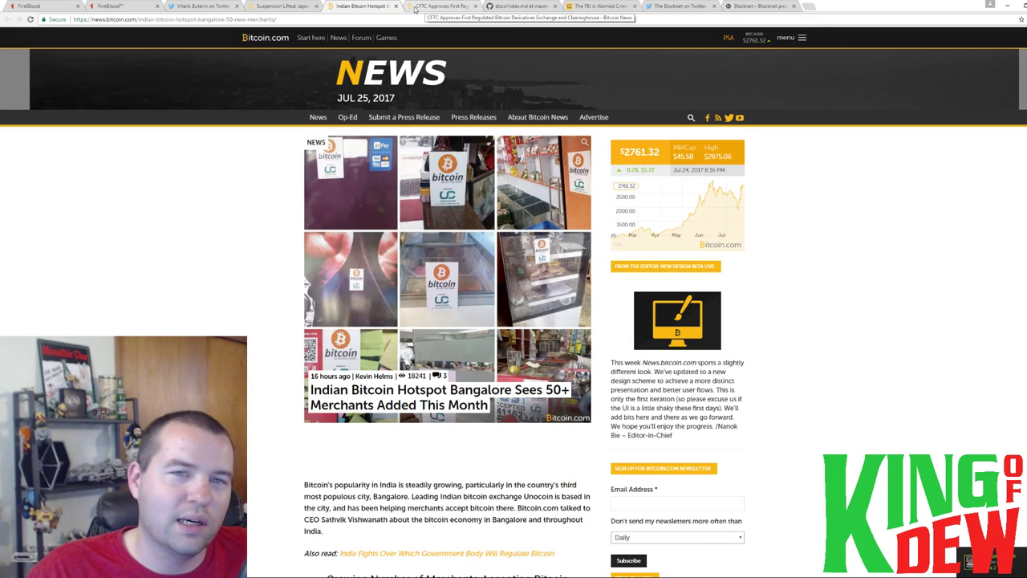
Switch to the Bitcoin.com article on CFTC approving LedgerX's regulated bitcoin exchange.
left_click(440, 5)
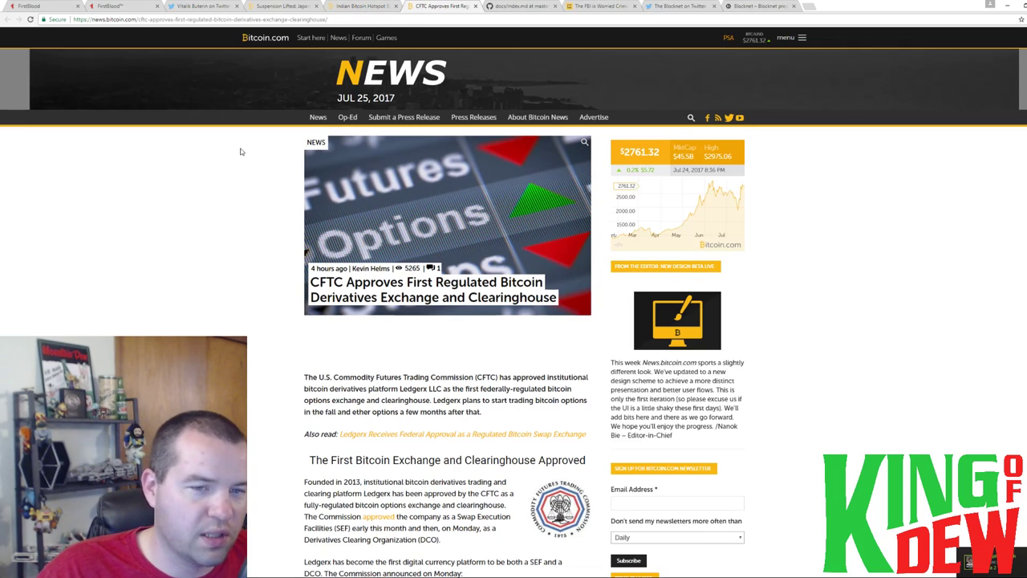
mouse_move(168, 227)
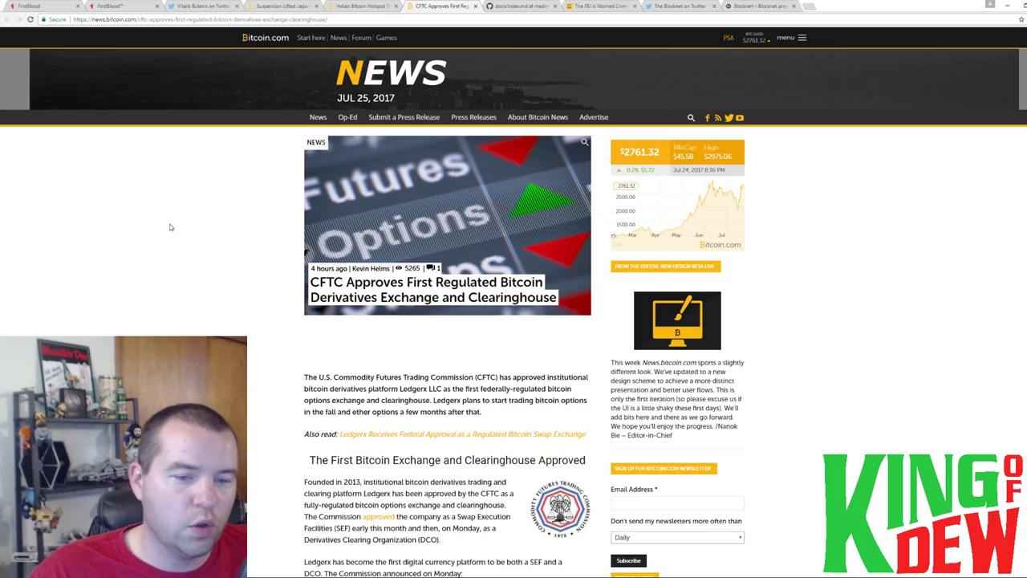
mouse_move(181, 215)
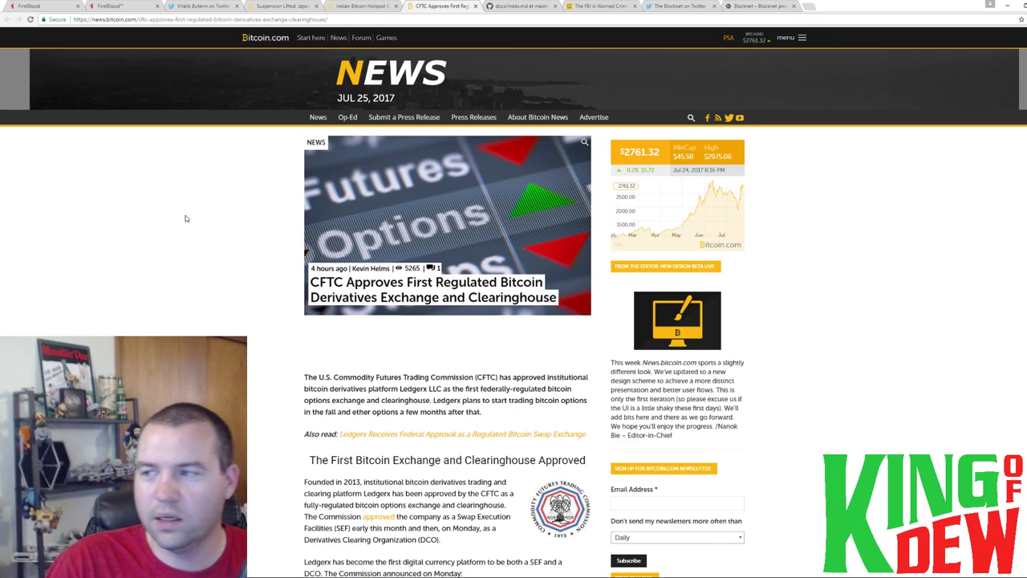
mouse_move(199, 203)
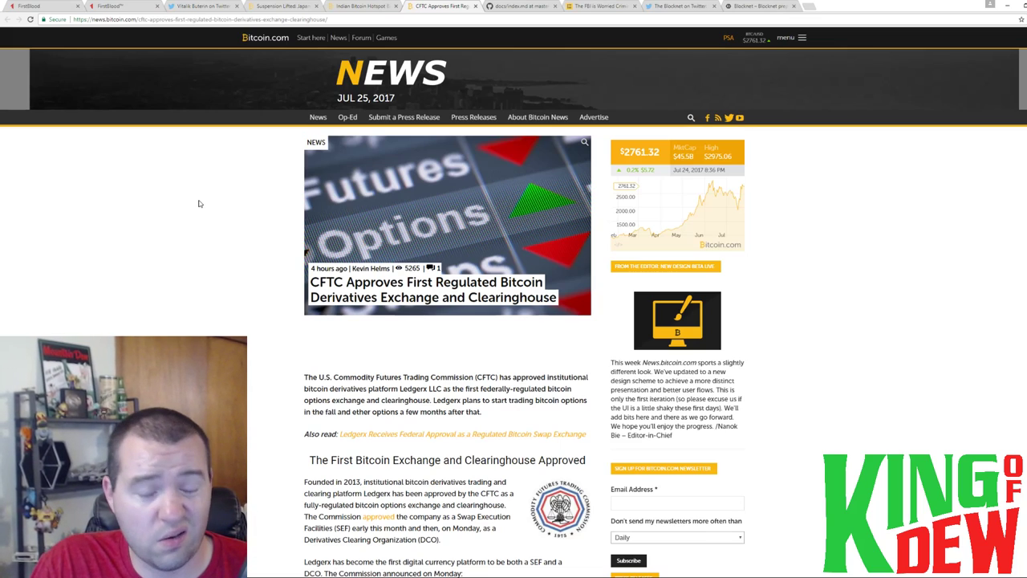
mouse_move(249, 255)
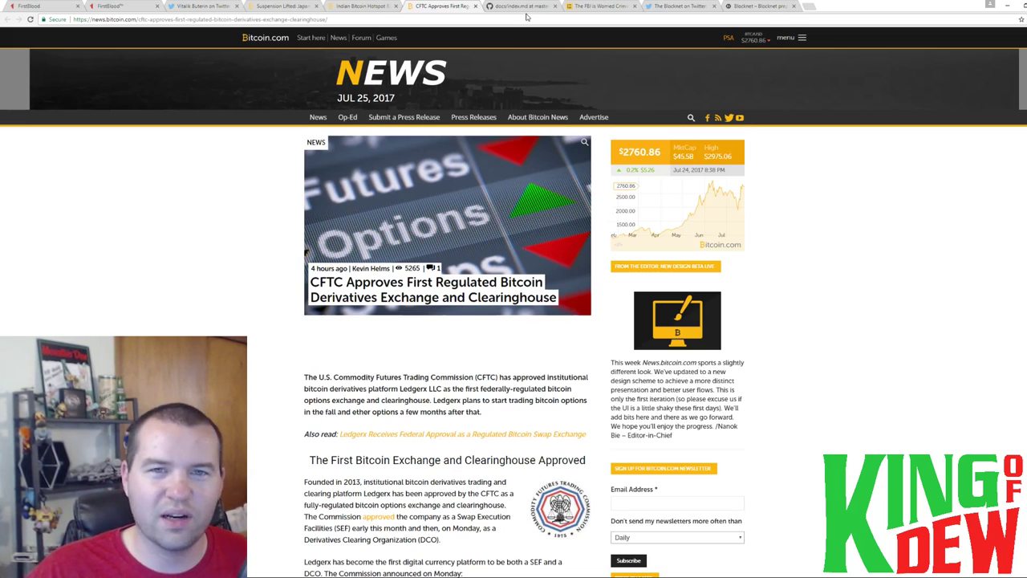
mouse_move(520, 7)
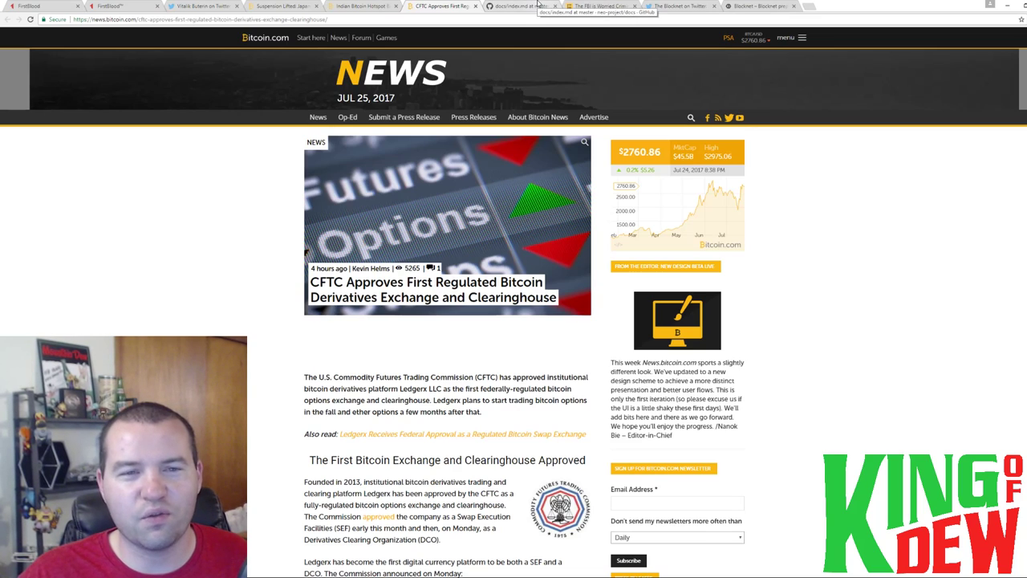
Open the NEO white paper on GitHub, scroll through it, and scroll back up.
left_click(515, 5)
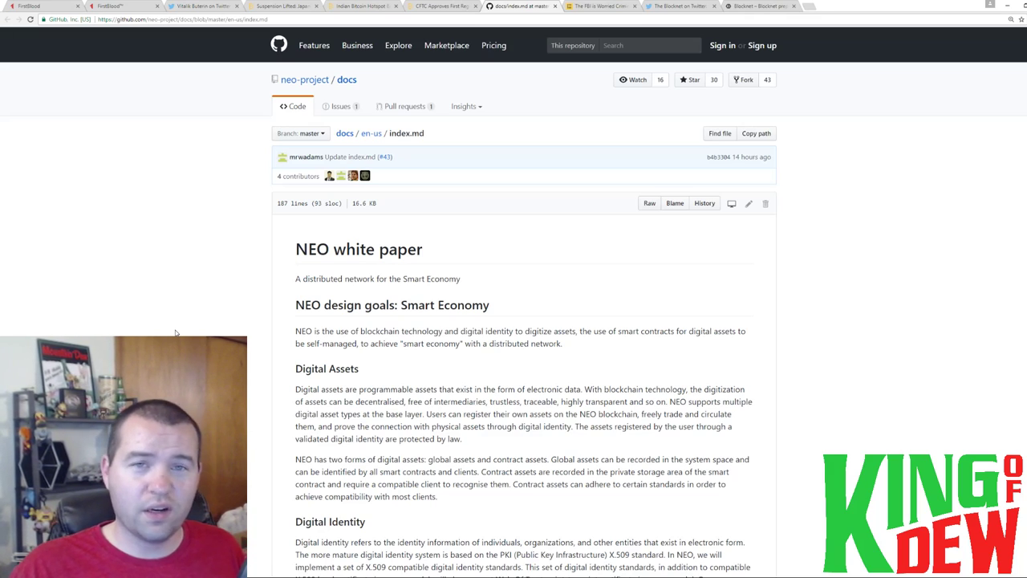
scroll("down", 3)
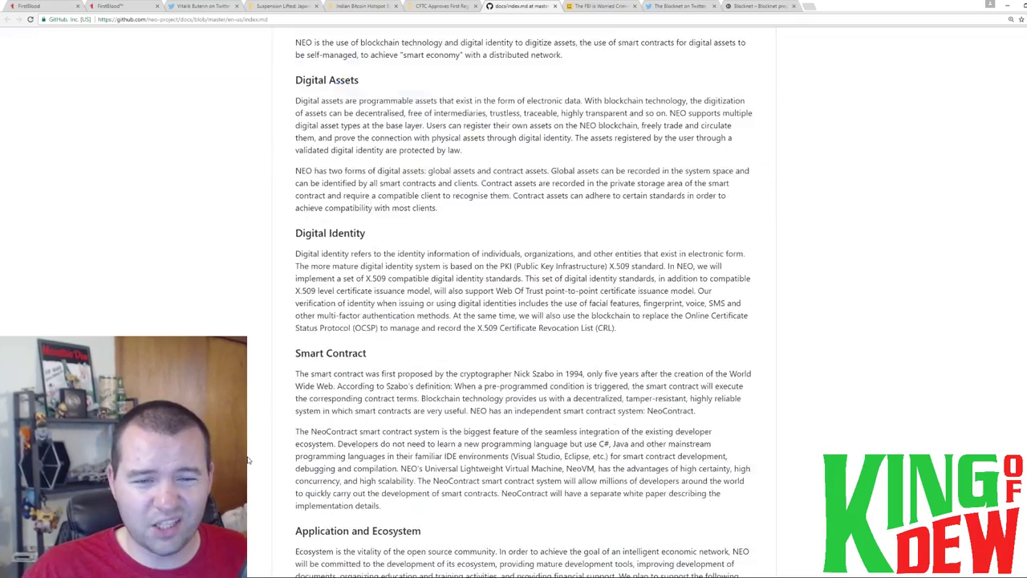
scroll("down", 3)
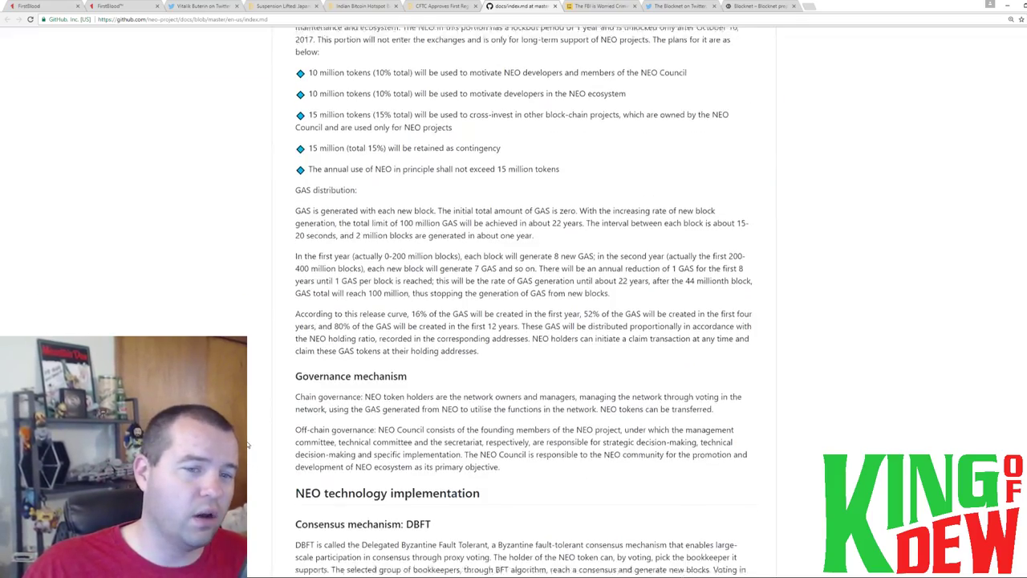
scroll("down", 3)
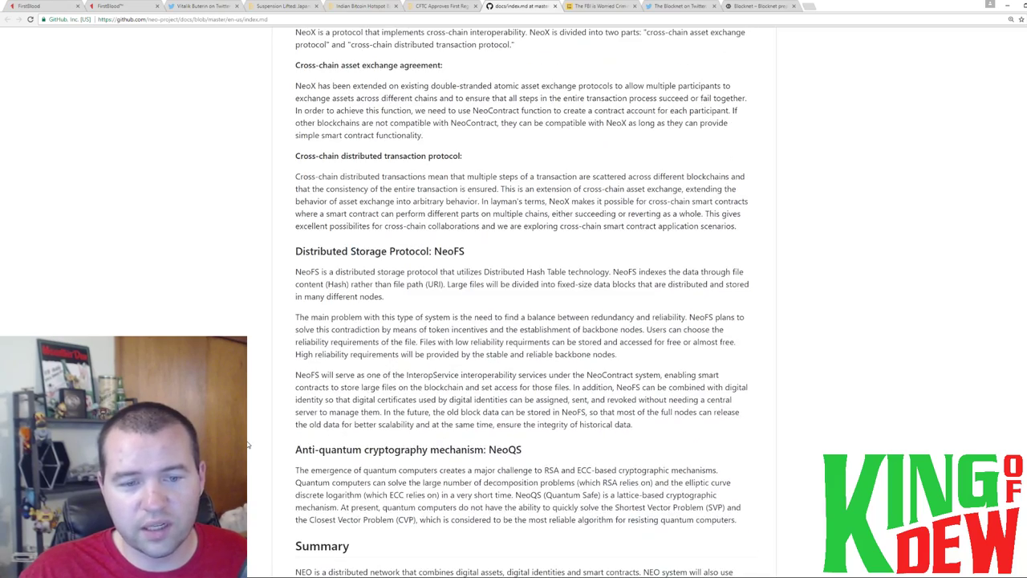
scroll("up", 3)
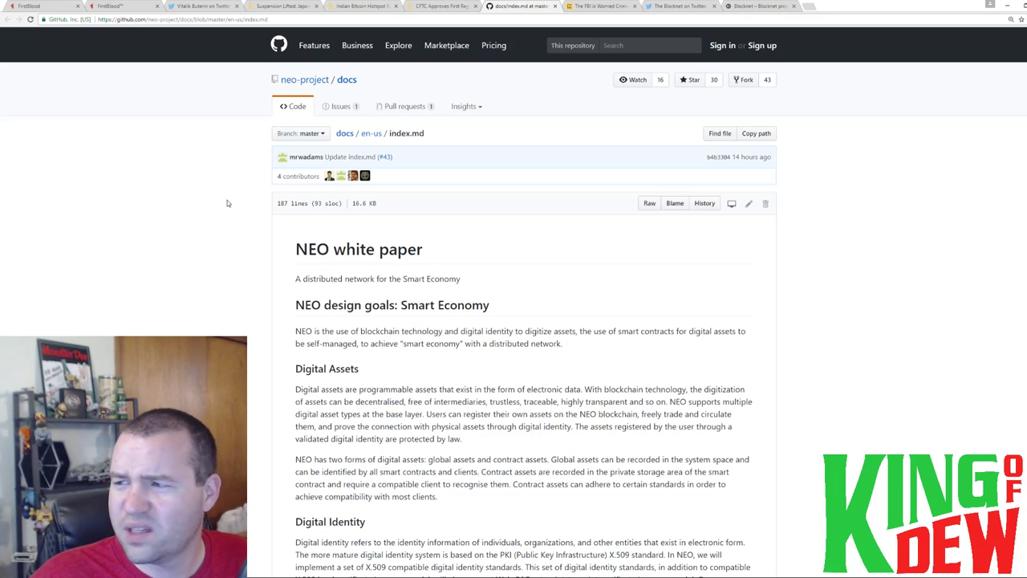
mouse_move(224, 207)
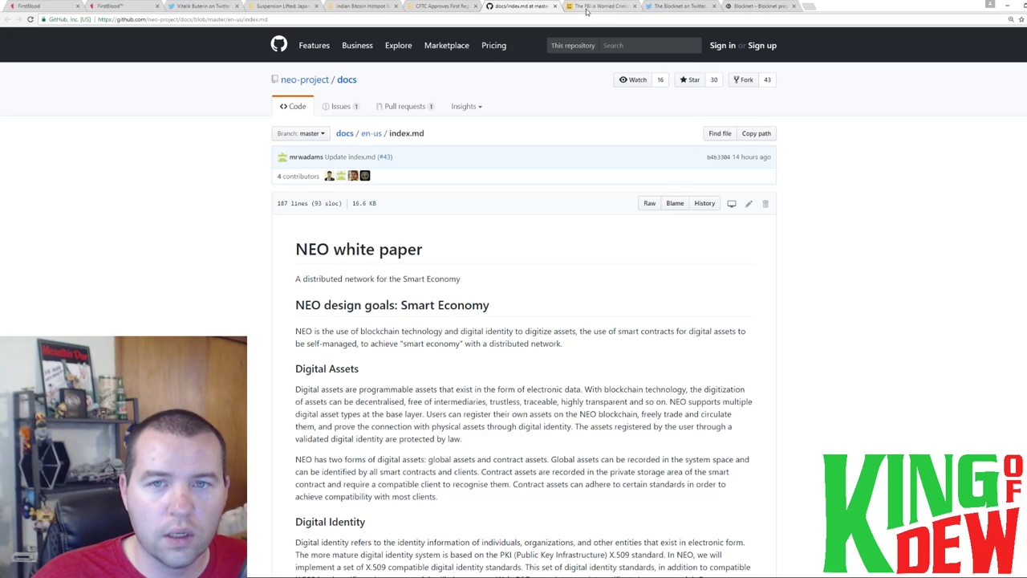
Open the CoinDesk FBI Monero article and read down to 'Nefarious uses'.
left_click(602, 7)
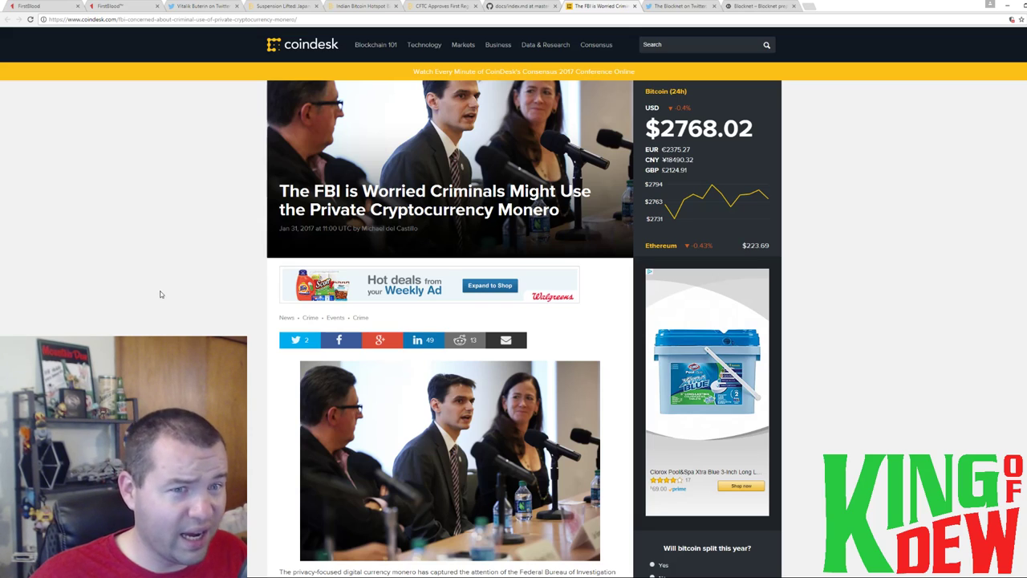
scroll("down", 3)
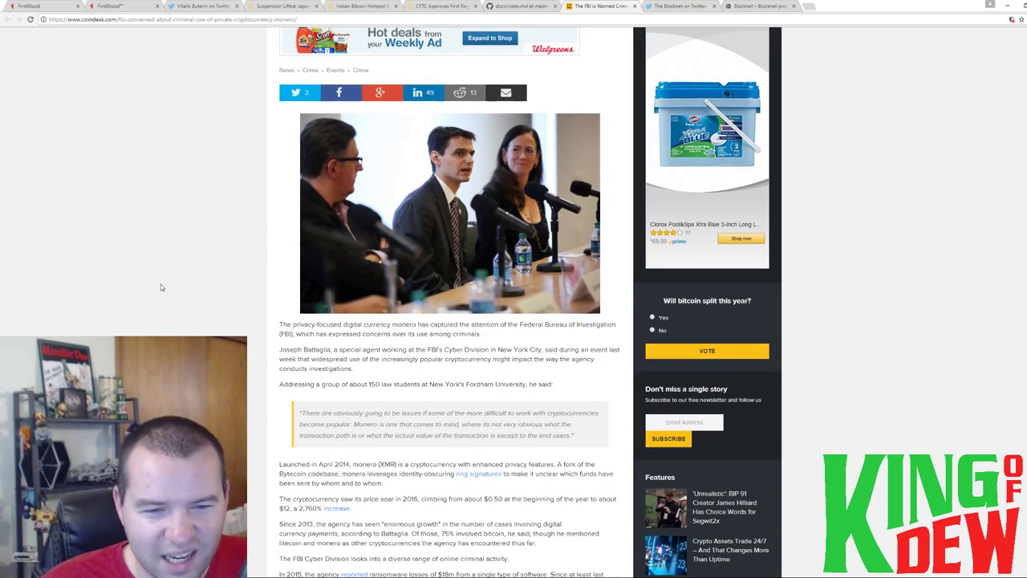
scroll("down", 3)
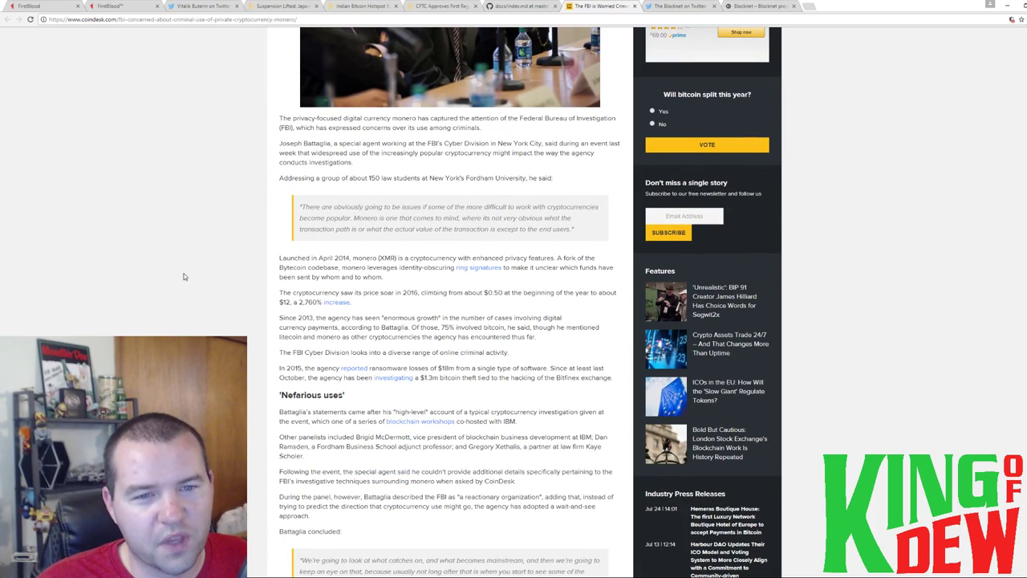
mouse_move(252, 259)
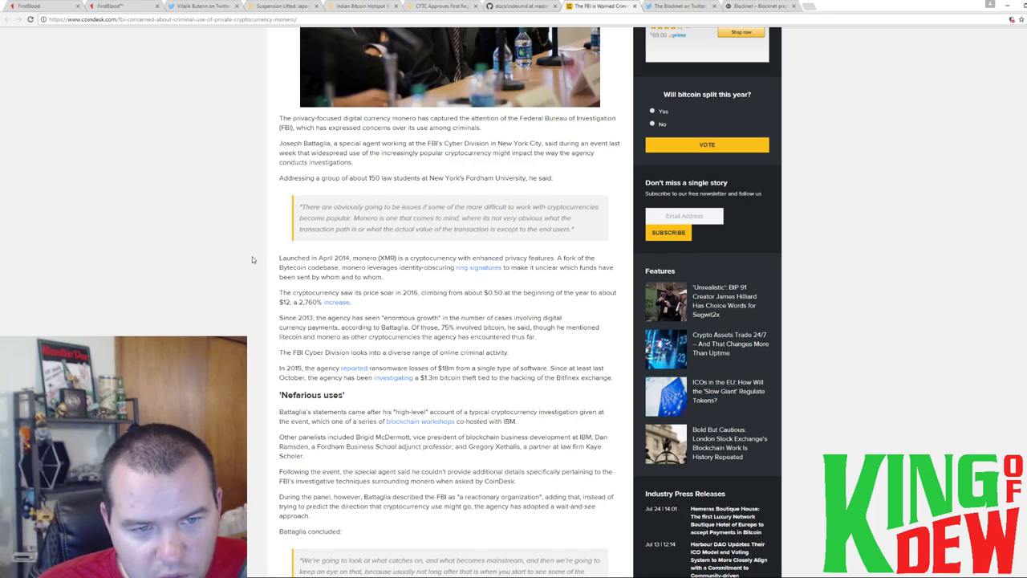
mouse_move(271, 219)
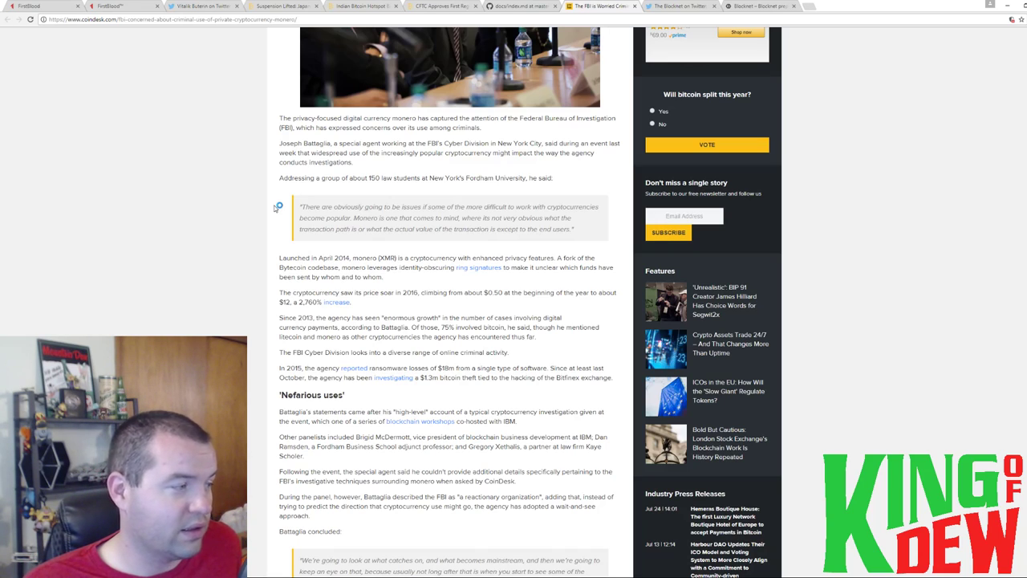
mouse_move(275, 209)
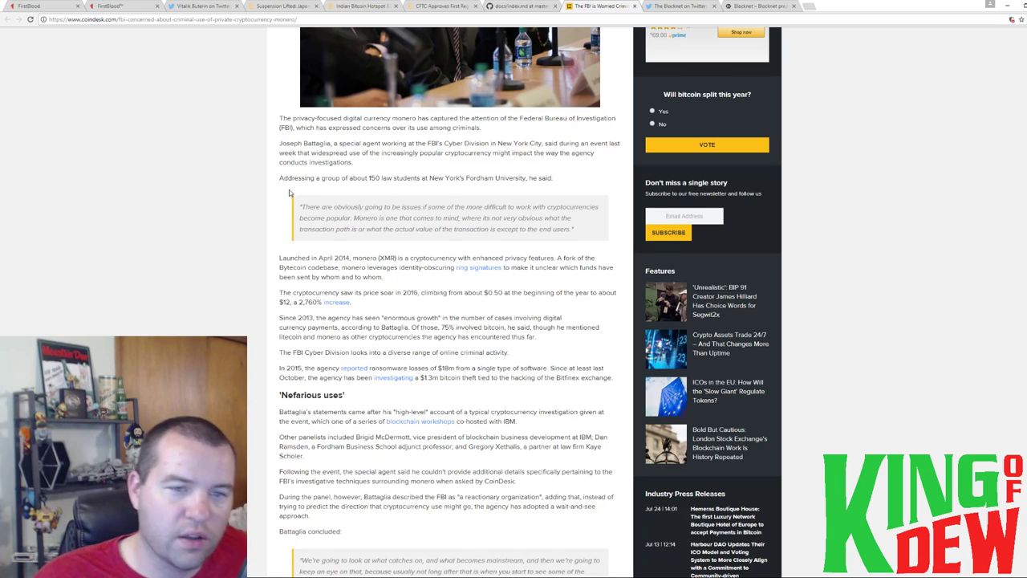
Open the Blocknet production blockchain post and scroll down toward Migration Steps.
left_click(678, 7)
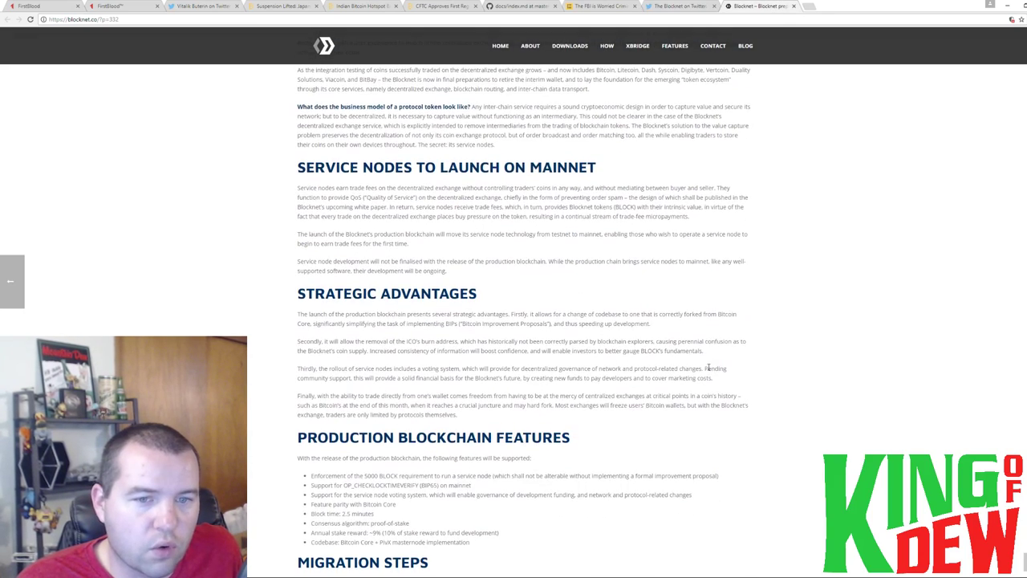
scroll("down", 3)
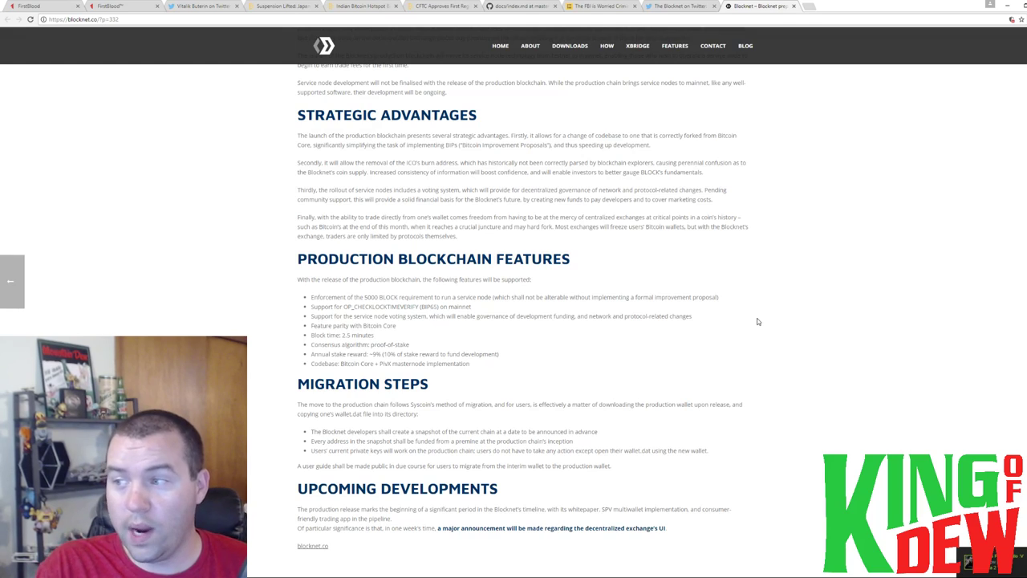
mouse_move(803, 311)
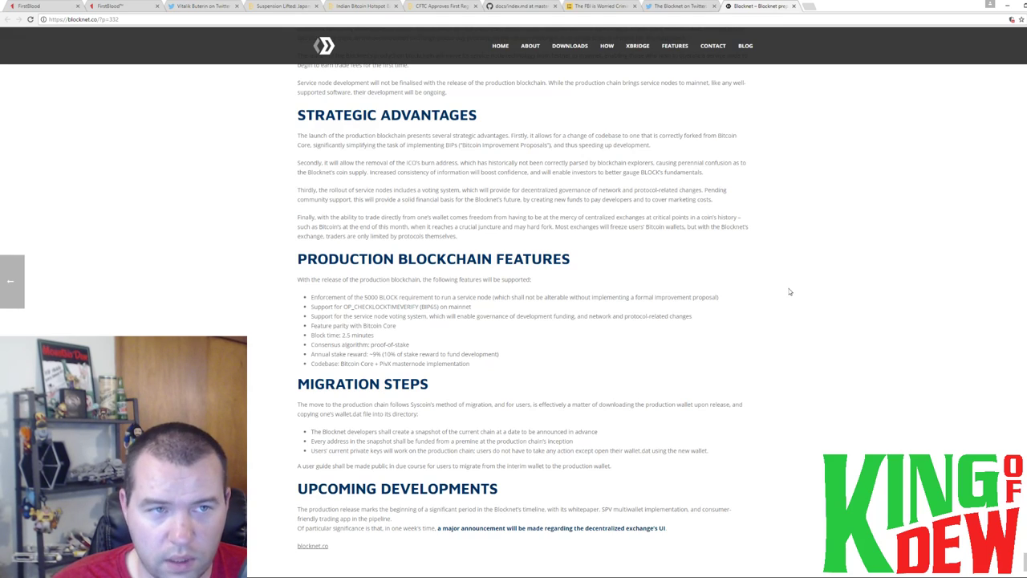
mouse_move(758, 290)
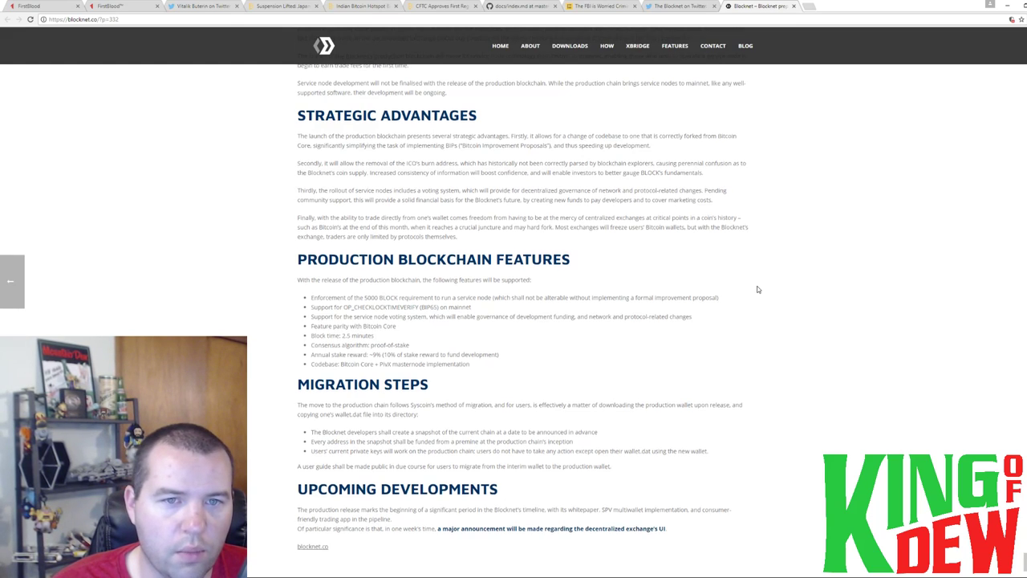
scroll("up", 3)
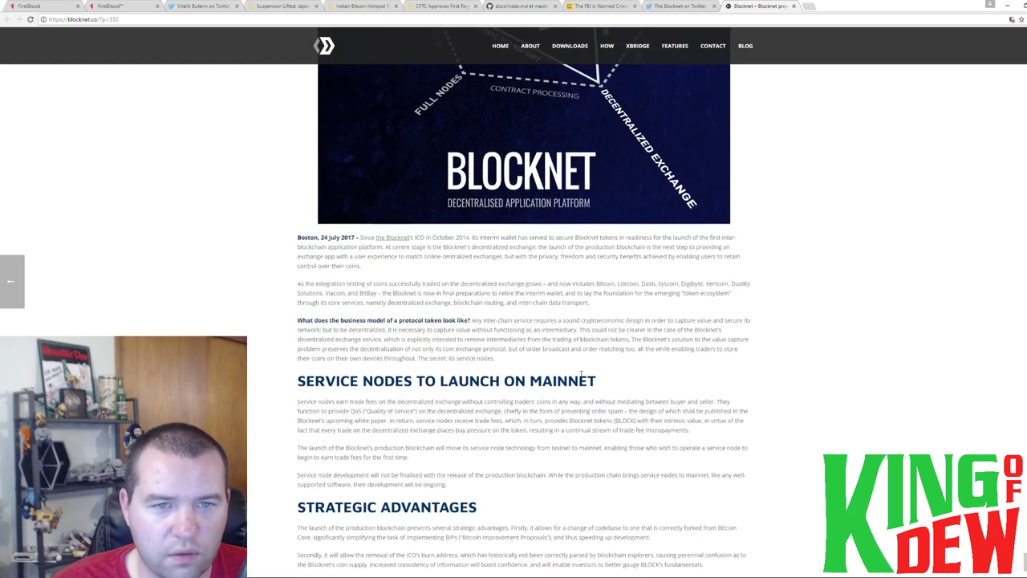
scroll("down", 3)
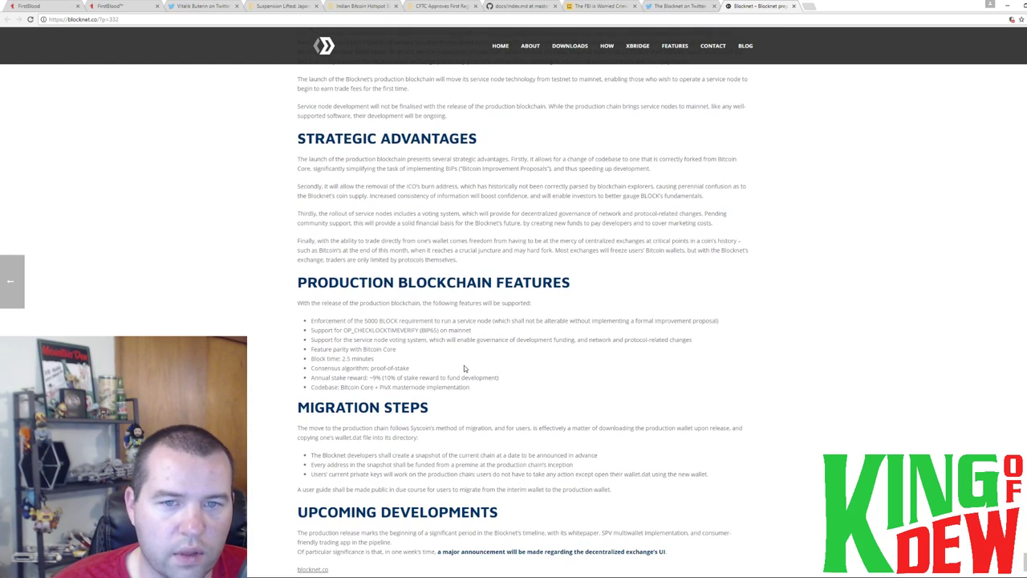
mouse_move(617, 279)
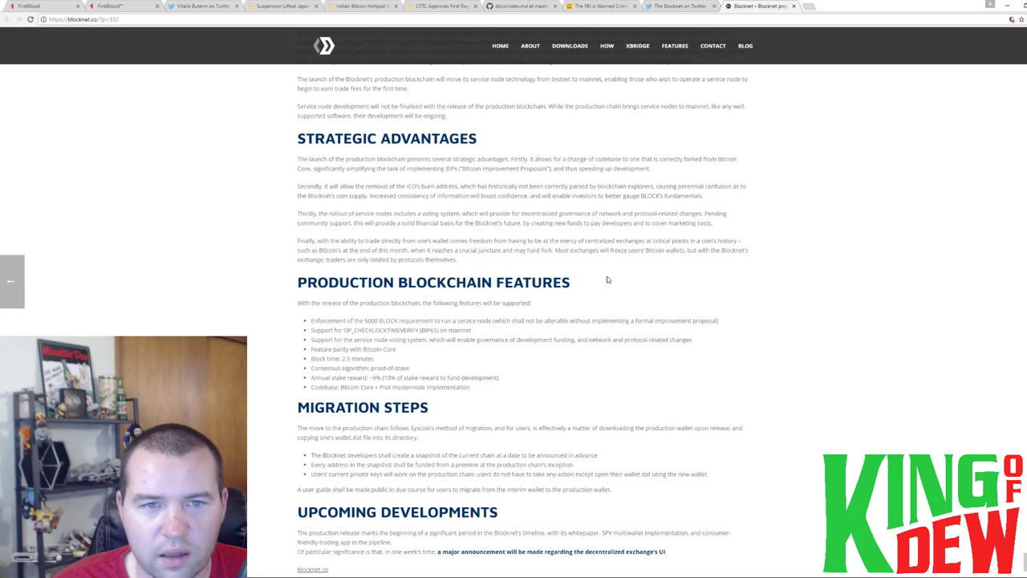
mouse_move(585, 416)
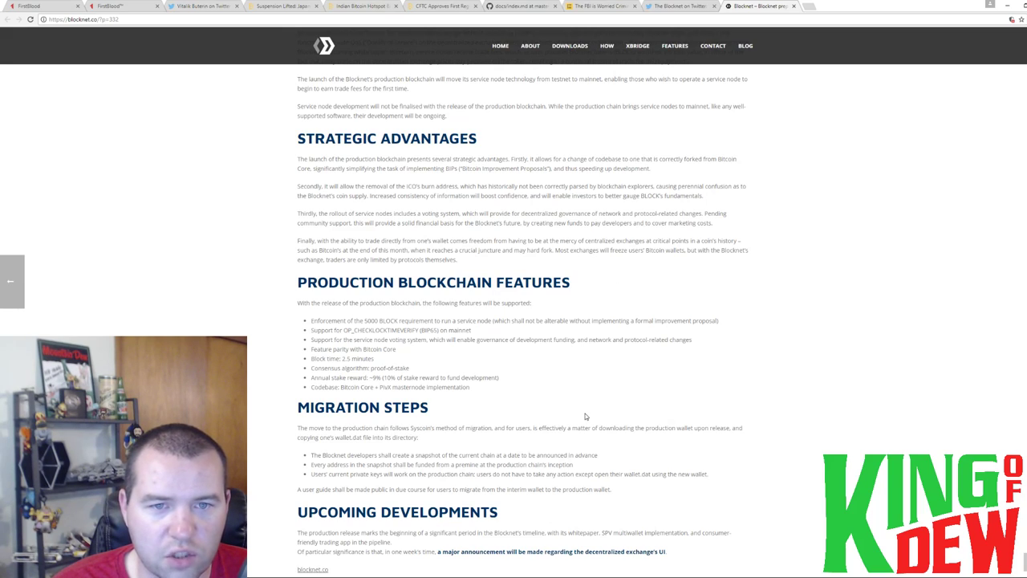
mouse_move(588, 402)
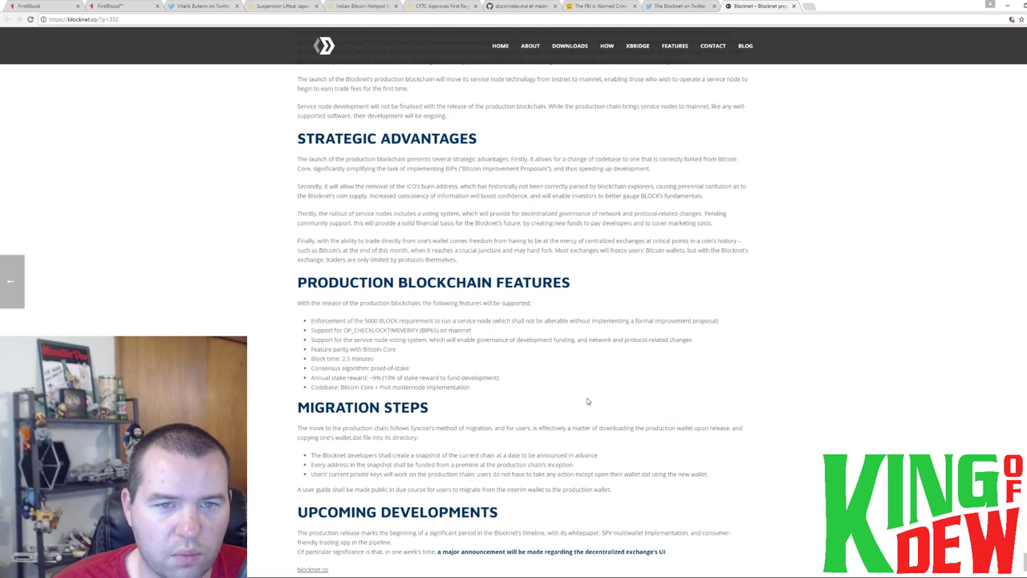
mouse_move(590, 395)
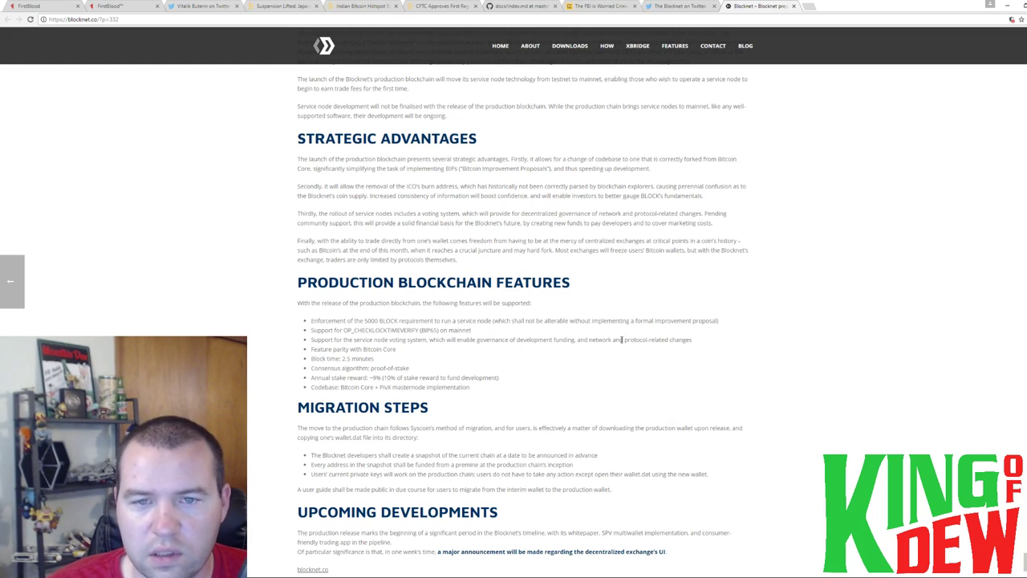
mouse_move(626, 179)
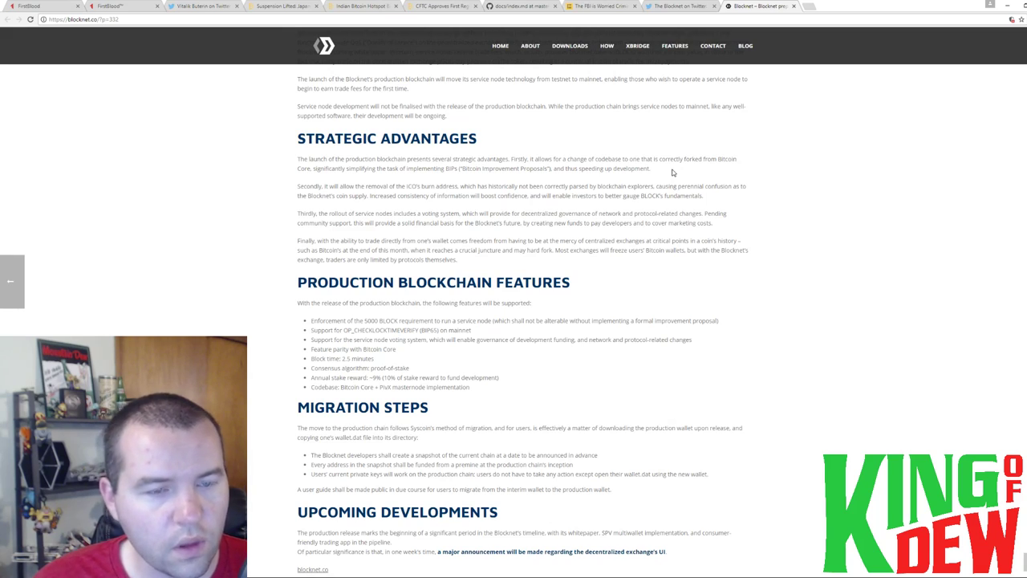
mouse_move(654, 143)
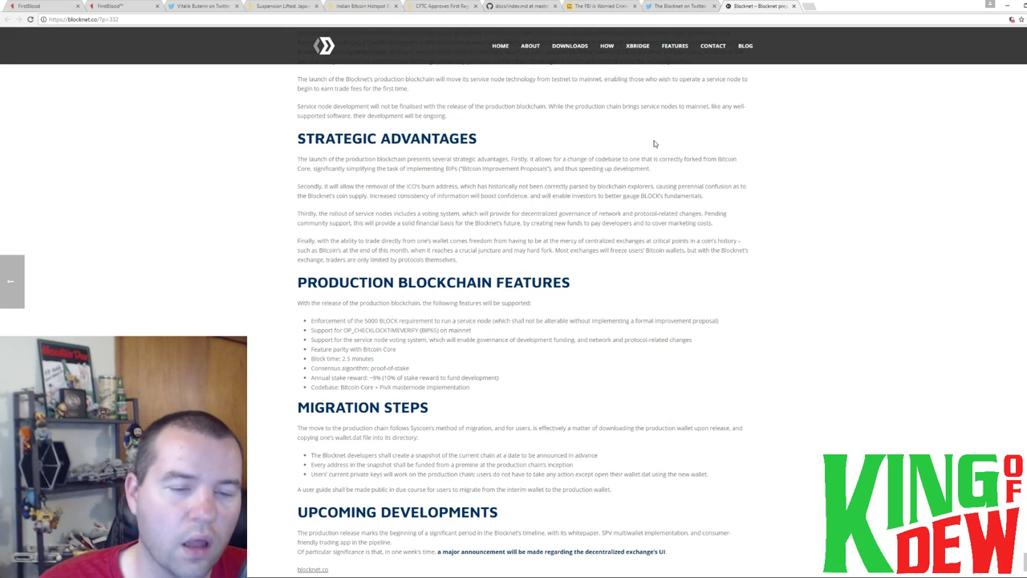
mouse_move(671, 178)
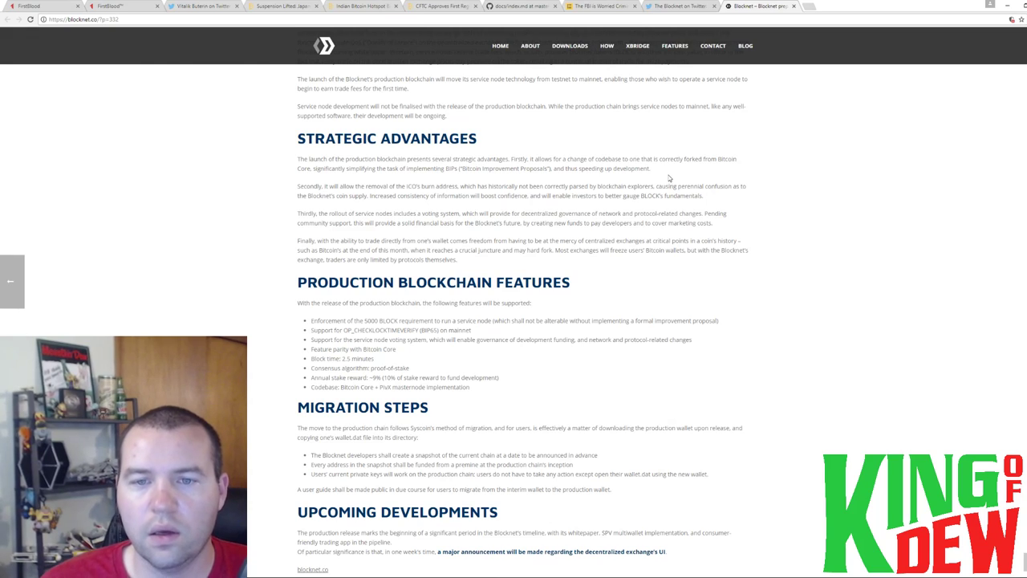
mouse_move(796, 209)
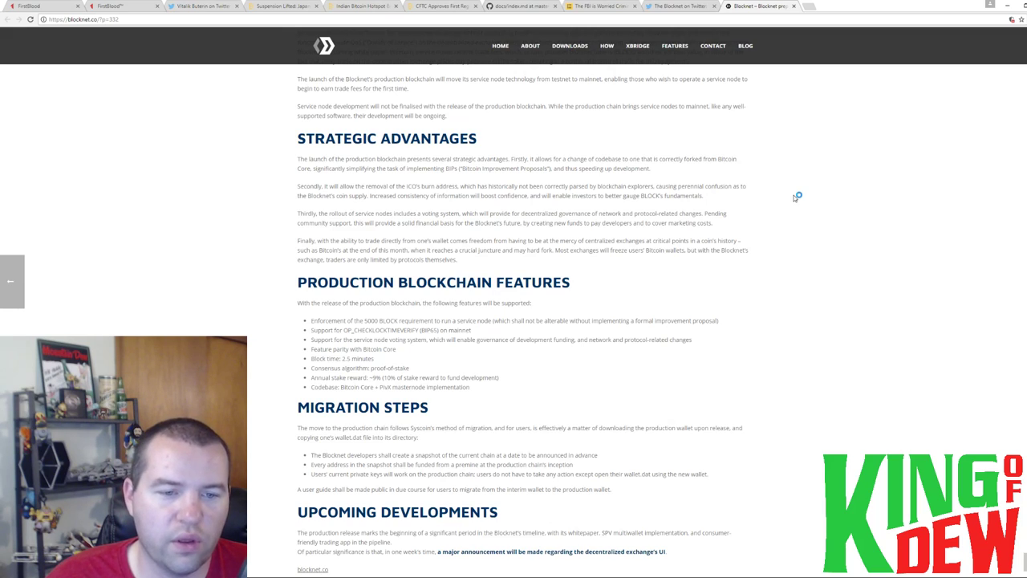
mouse_move(794, 198)
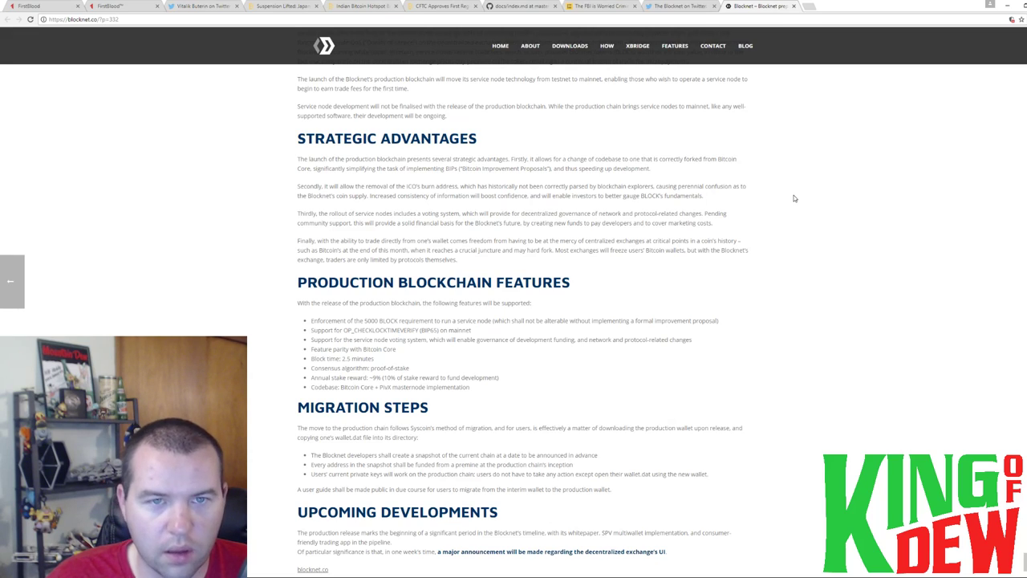
mouse_move(789, 199)
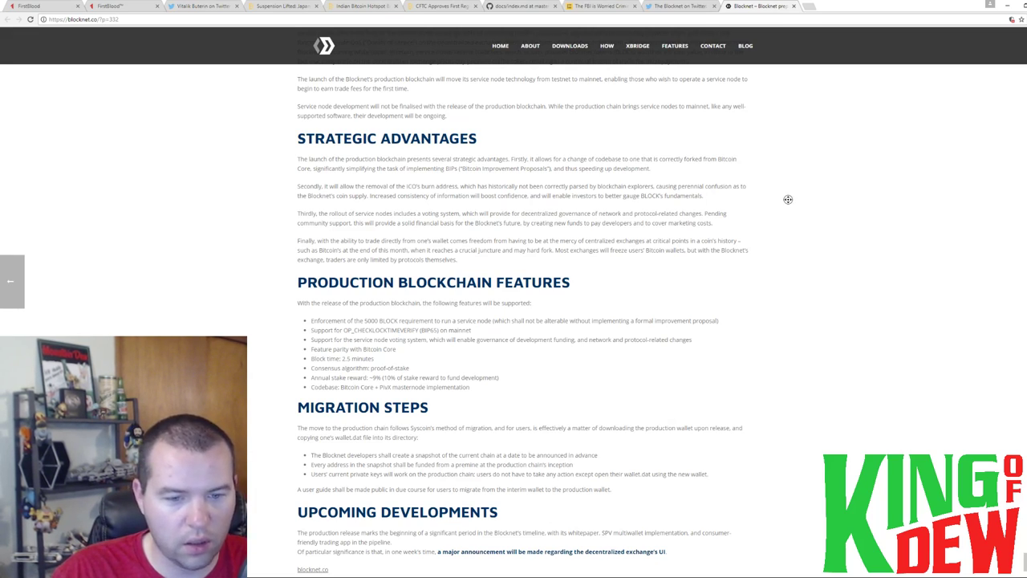
Scroll through Production Blockchain Features and Migration Steps, then back toward the top.
scroll("down", 3)
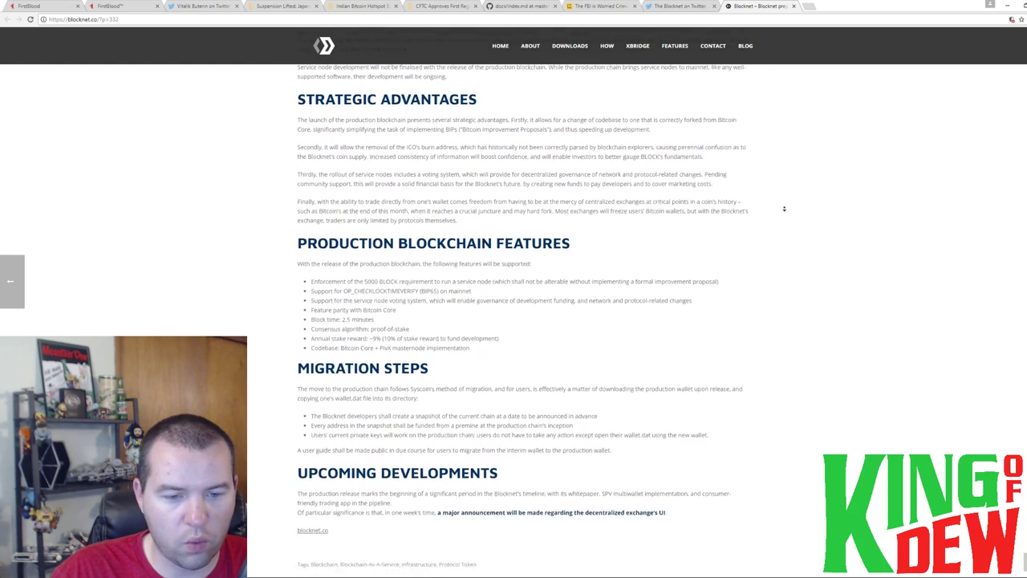
scroll("up", 3)
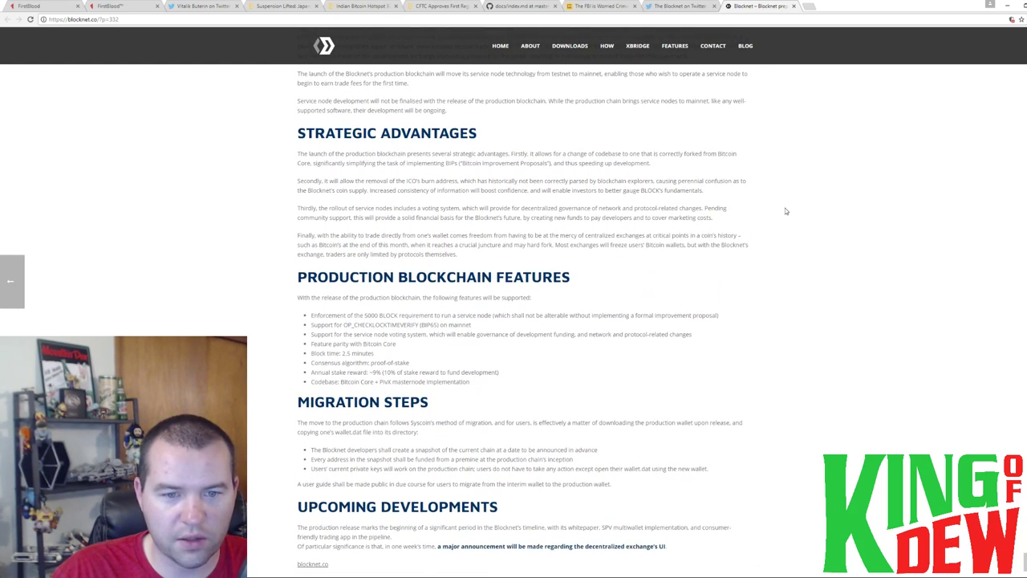
scroll("up", 3)
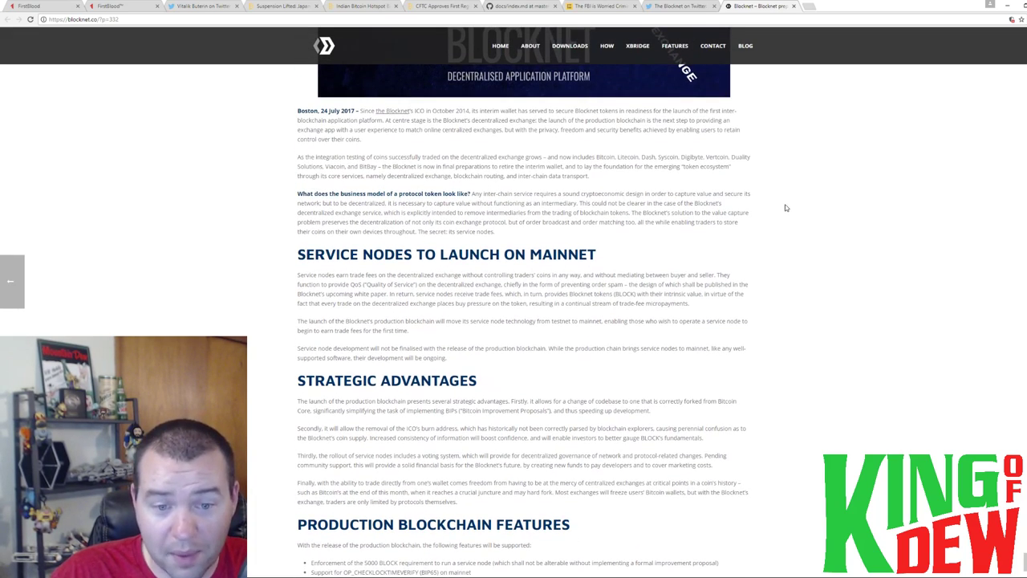
mouse_move(810, 242)
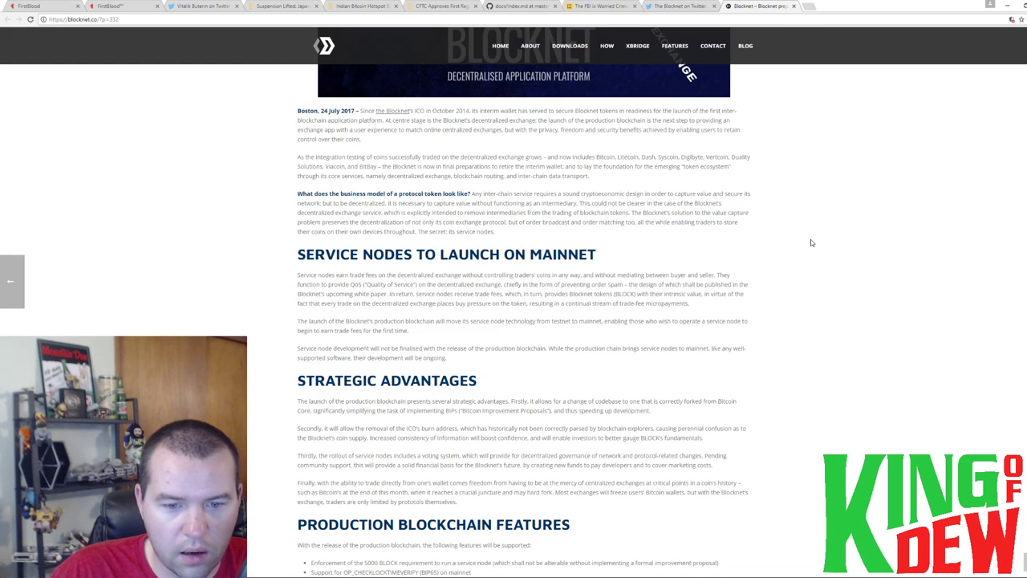
scroll("down", 3)
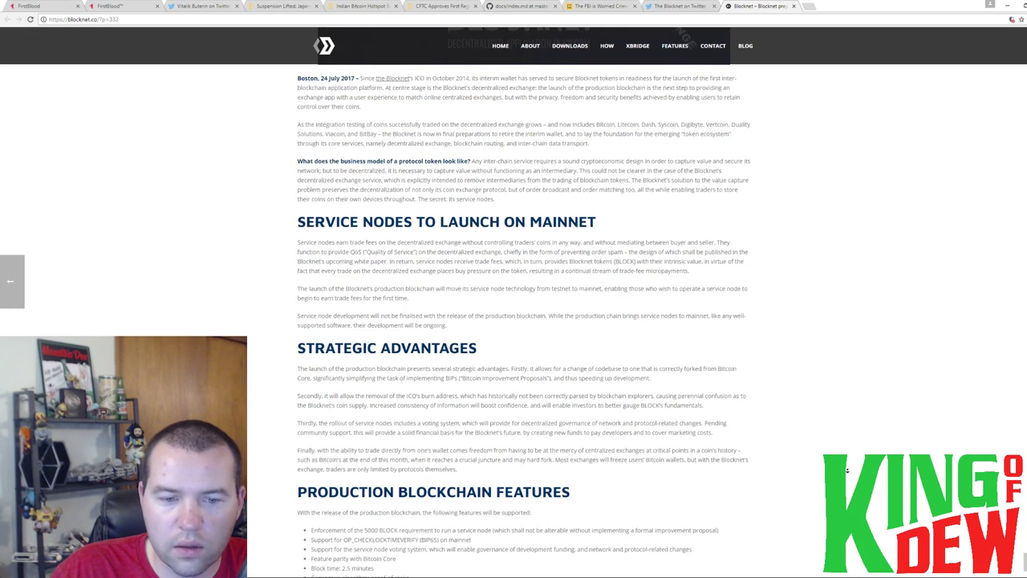
scroll("down", 3)
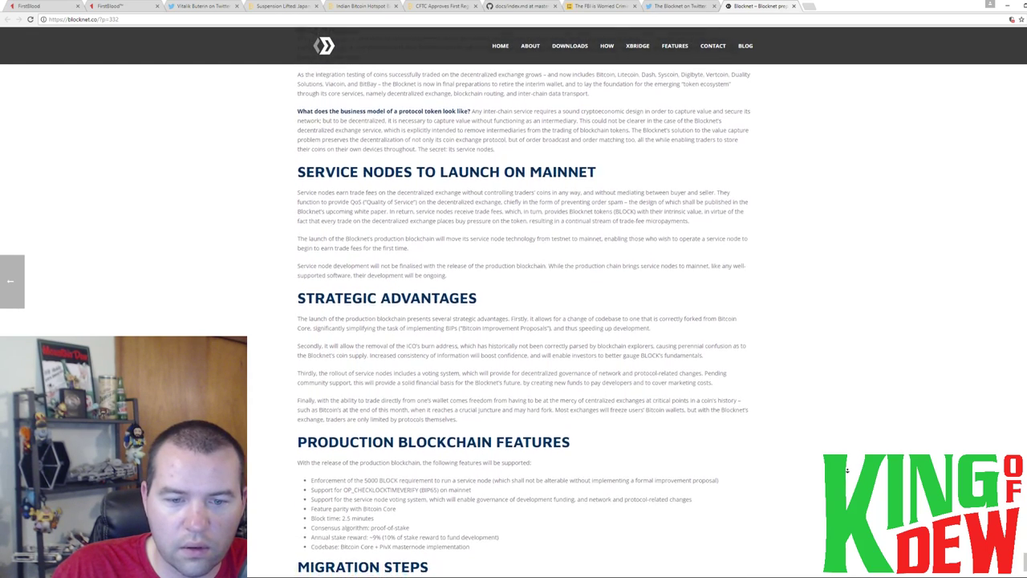
scroll("down", 3)
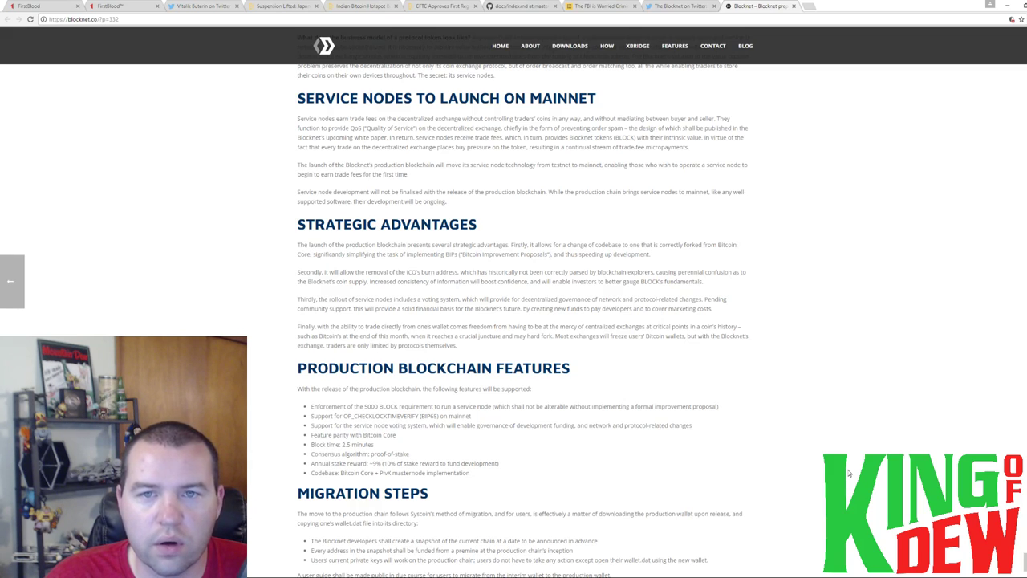
scroll("up", 3)
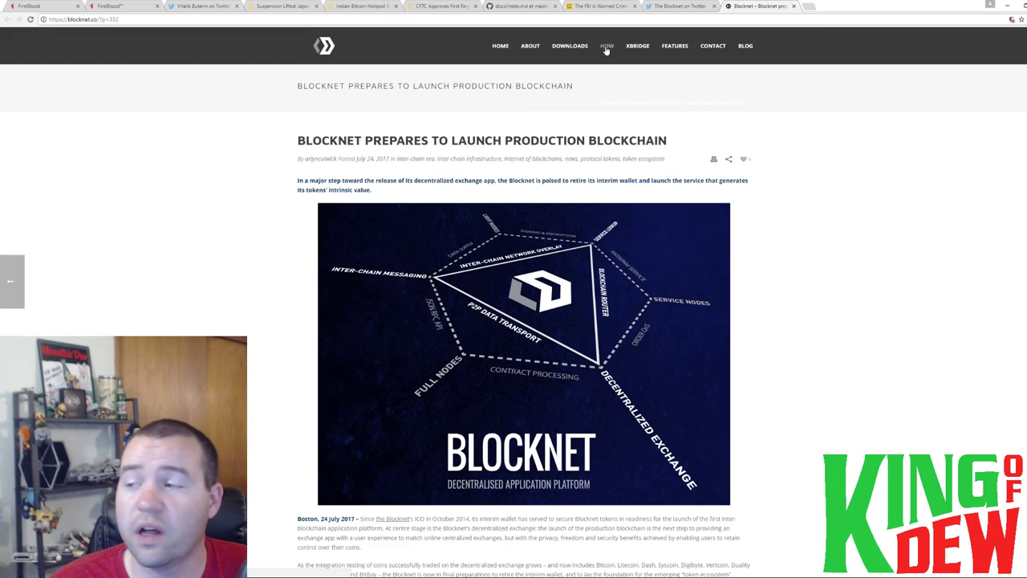
mouse_move(397, 250)
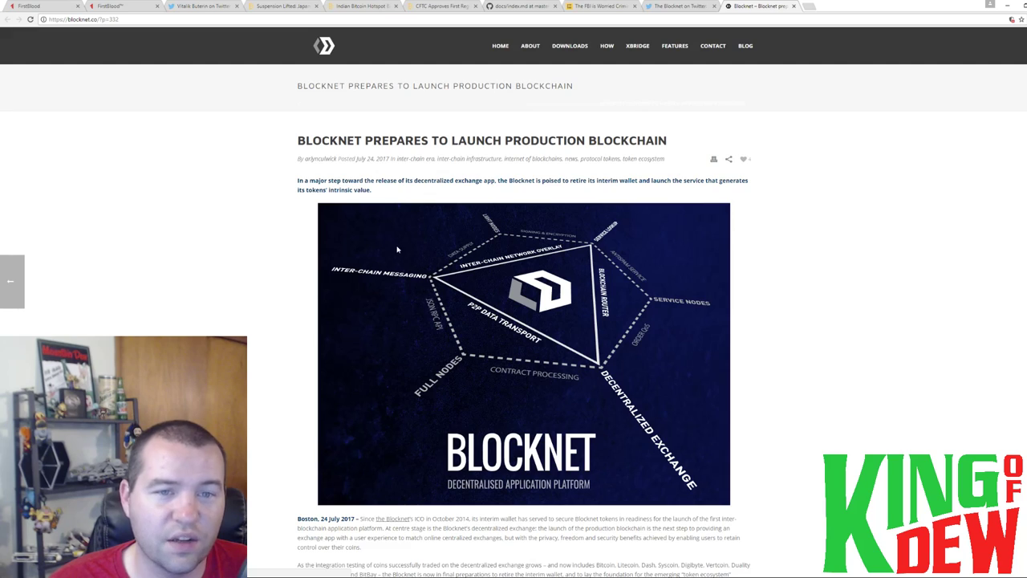
mouse_move(712, 235)
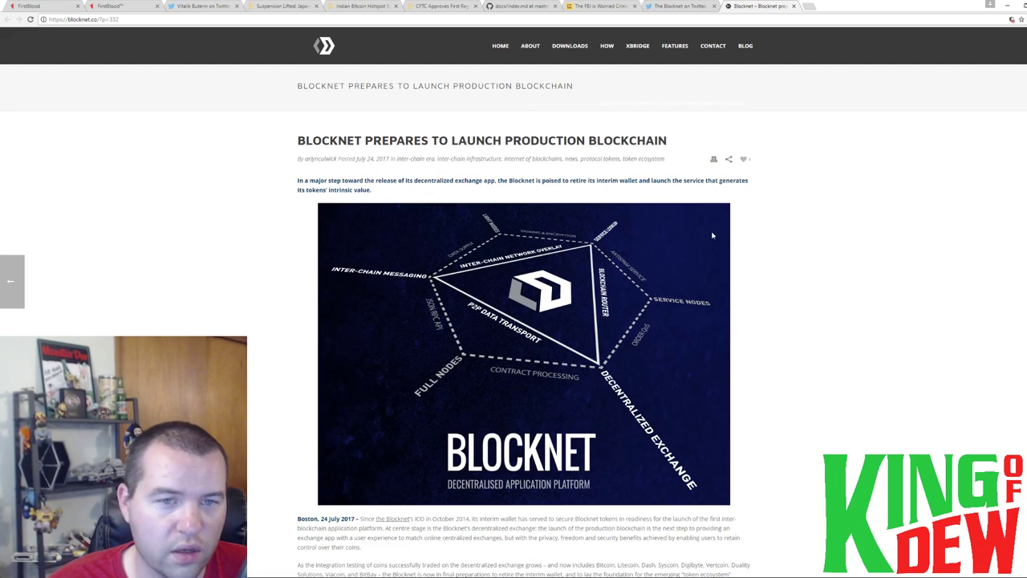
mouse_move(407, 124)
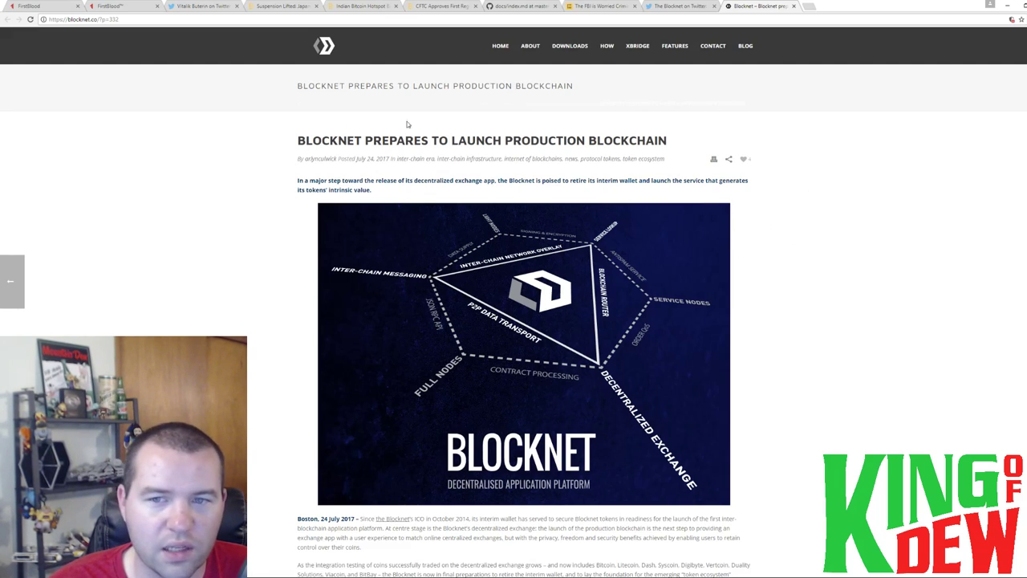
mouse_move(293, 194)
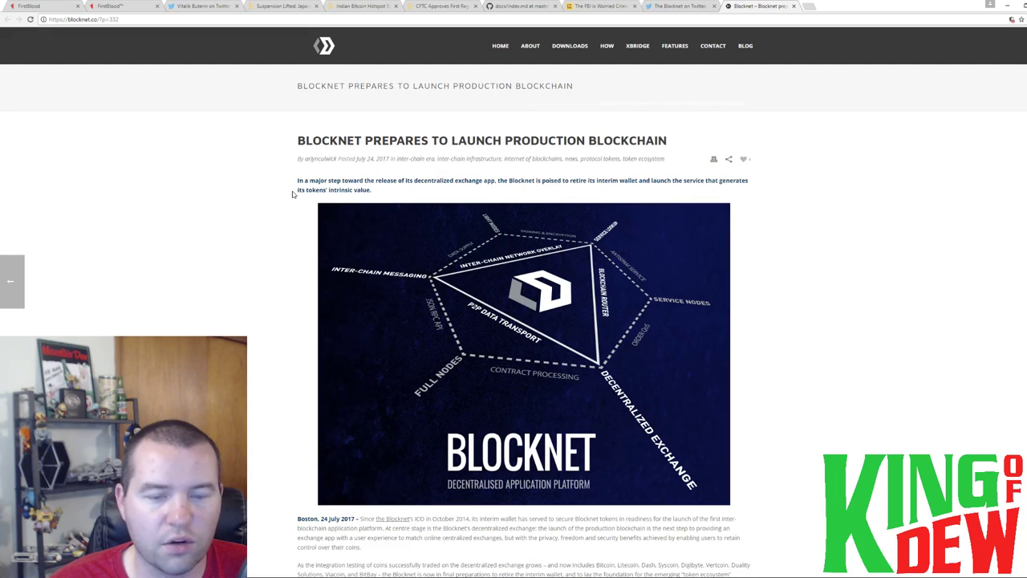
mouse_move(300, 172)
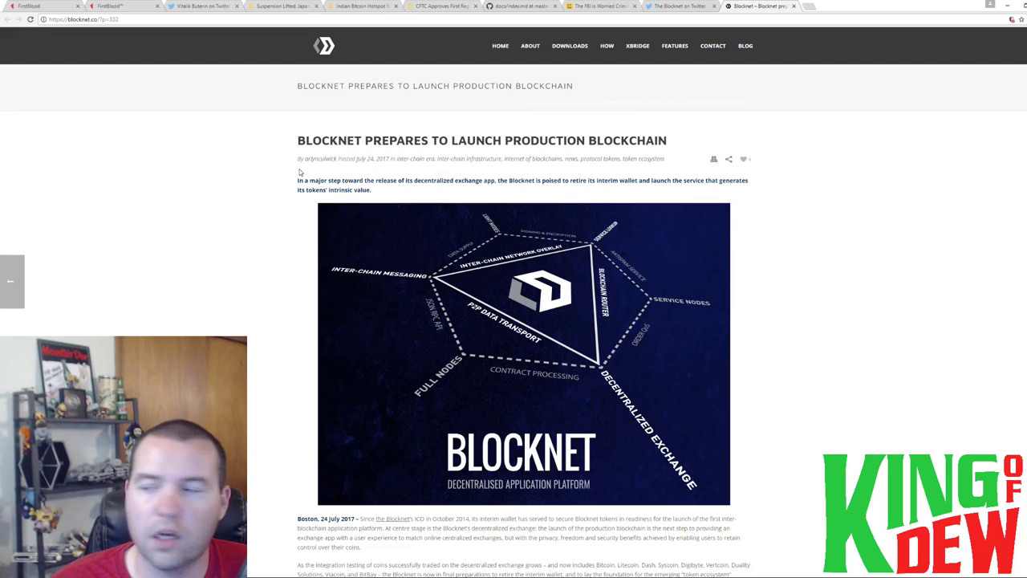
mouse_move(302, 169)
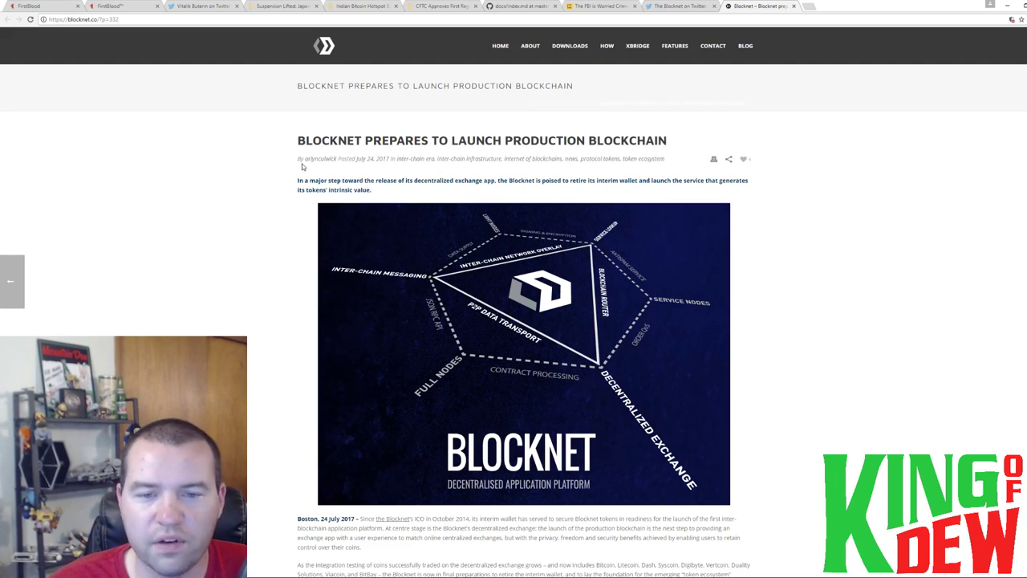
mouse_move(254, 222)
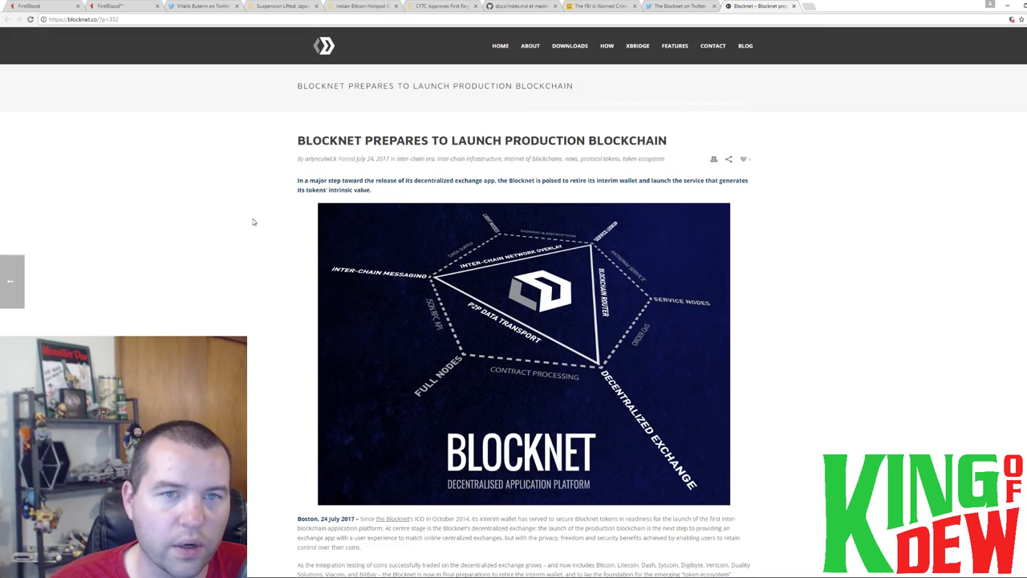
mouse_move(259, 211)
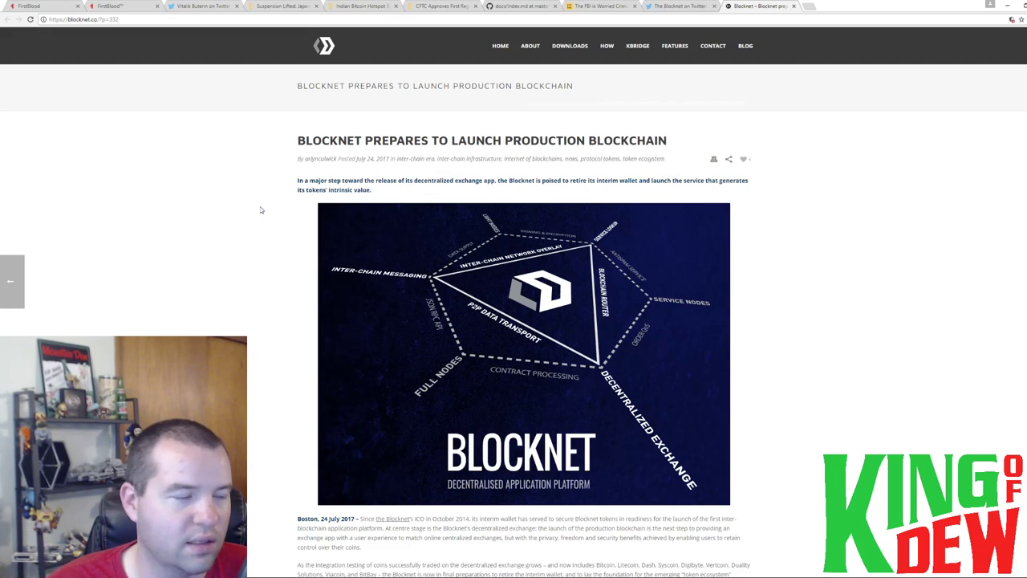
mouse_move(257, 212)
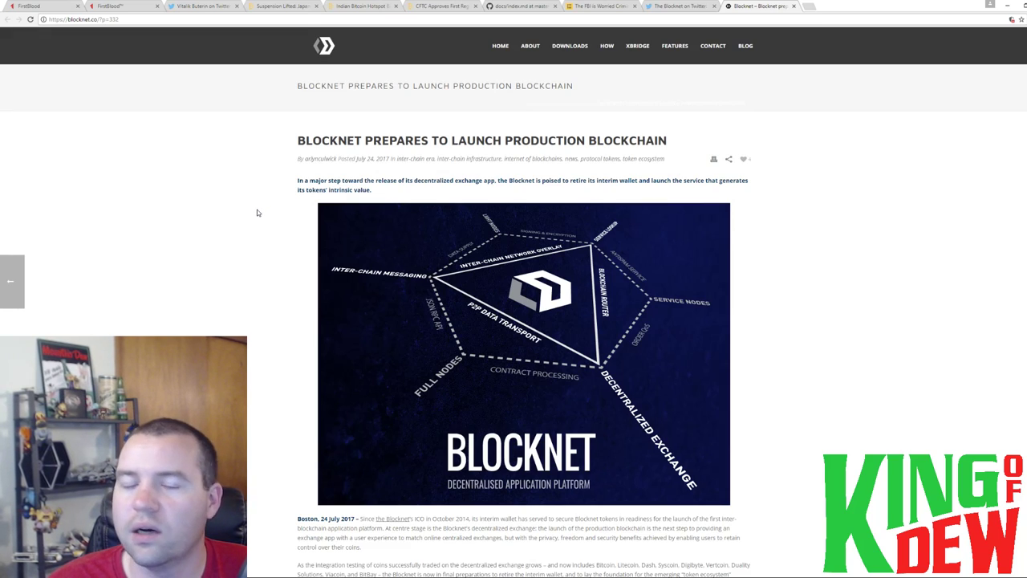
mouse_move(264, 194)
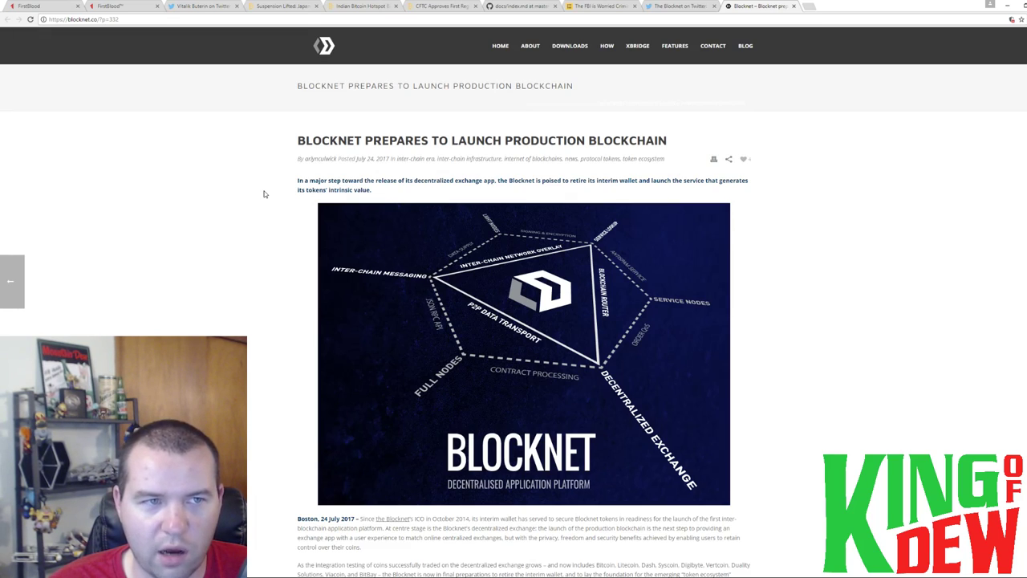
mouse_move(260, 195)
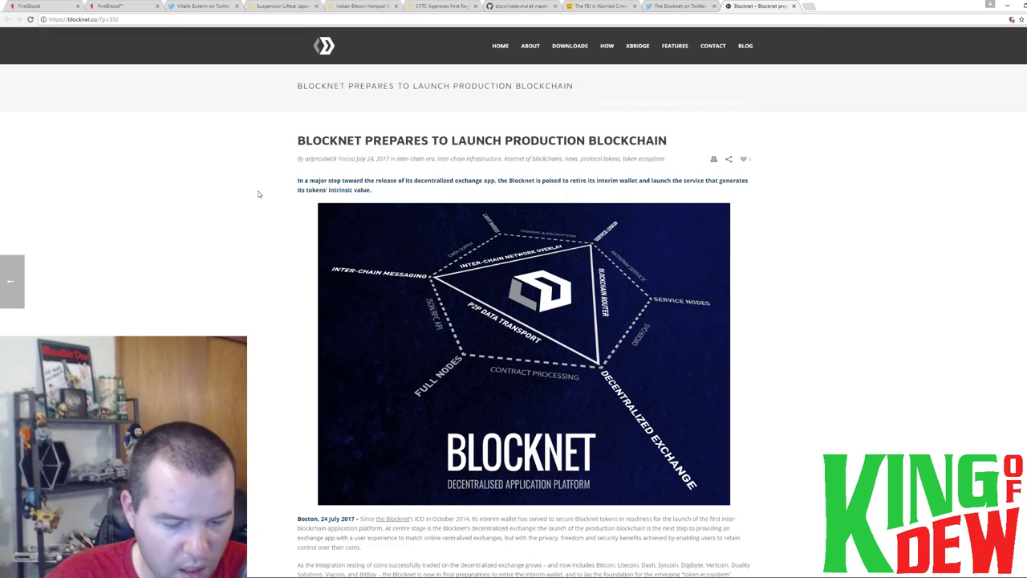